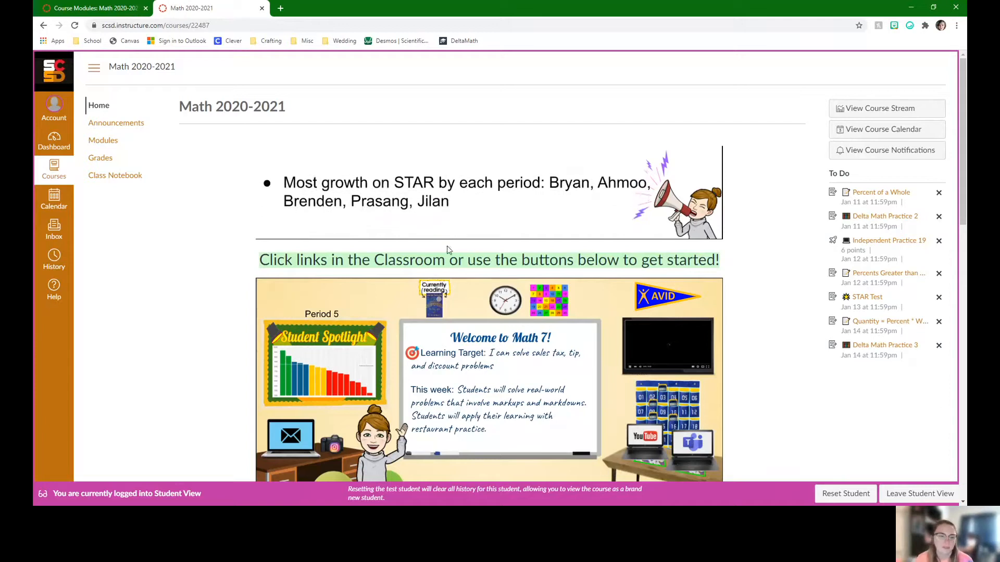
Step: Open the Monday 1/25 page from the course's Week 19 modules list
scroll("down", 3)
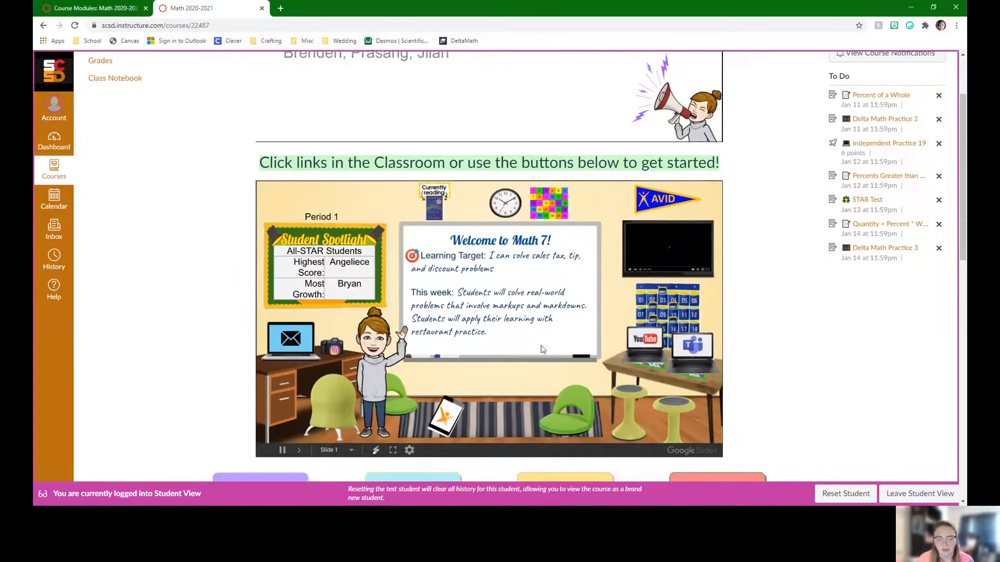
left_click(299, 450)
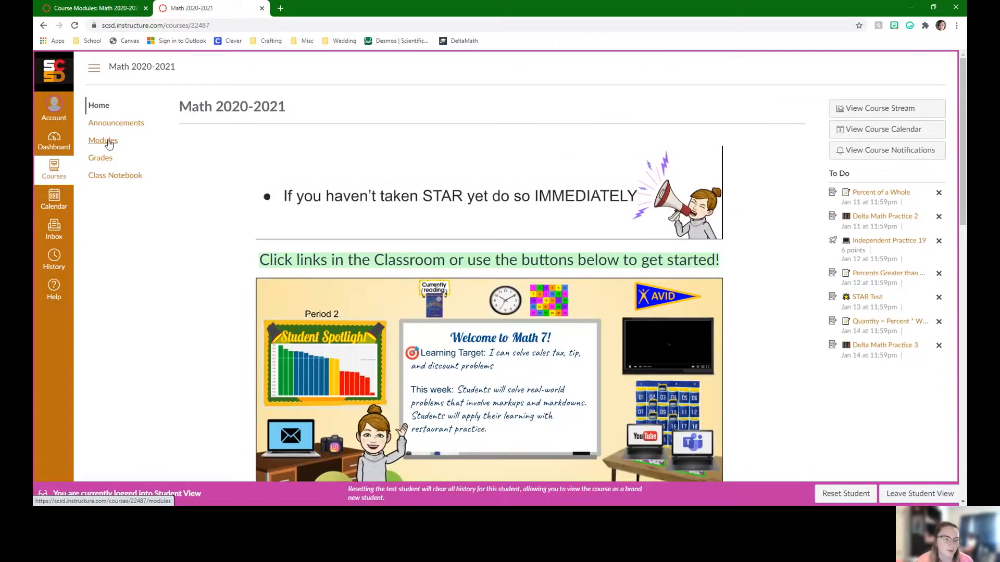
left_click(102, 140)
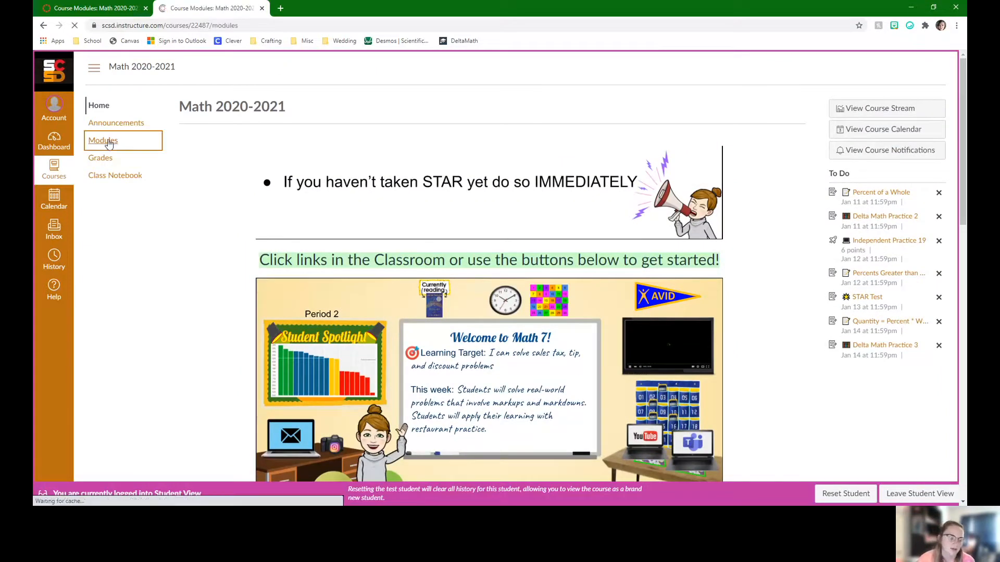
left_click(103, 141)
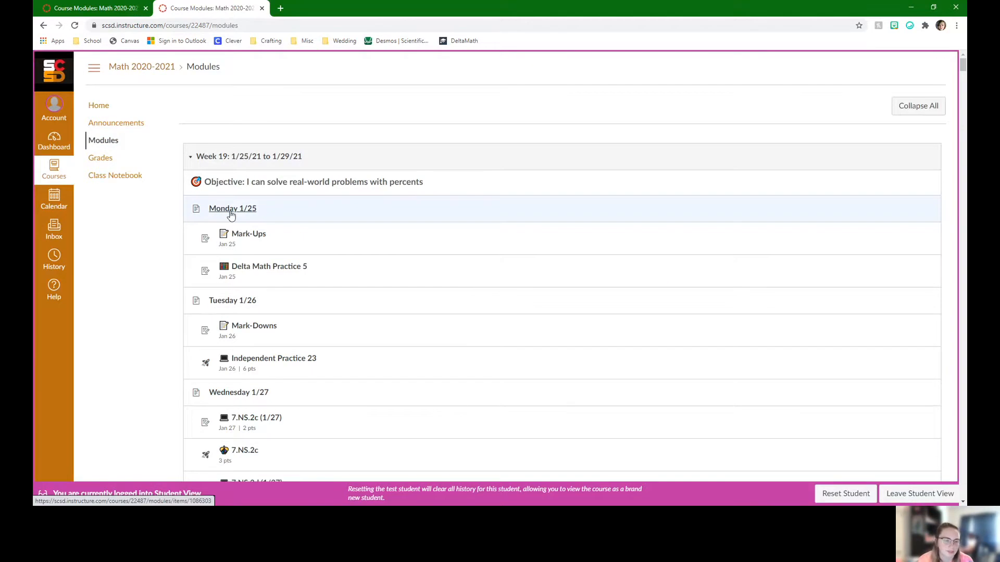
left_click(232, 209)
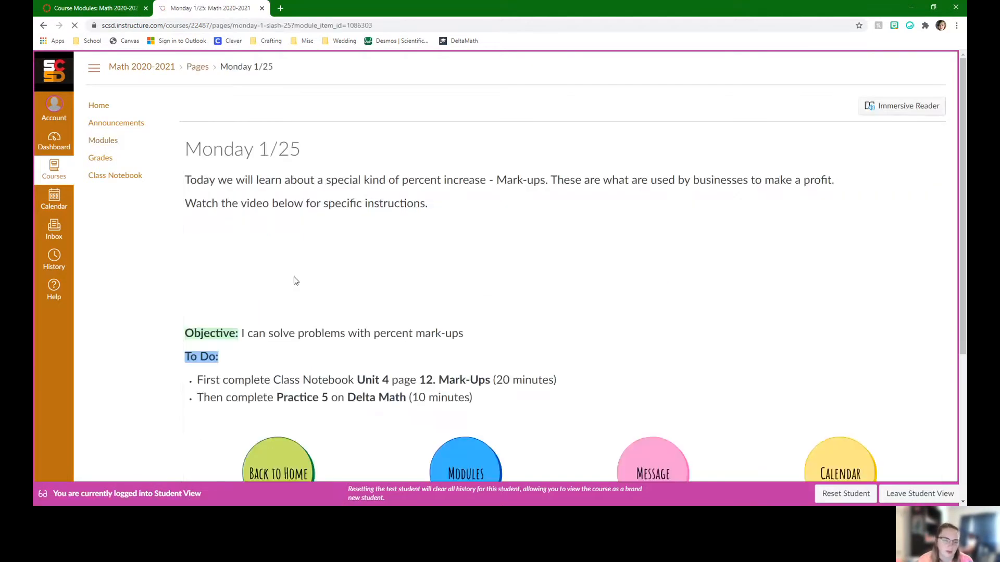
scroll("down", 3)
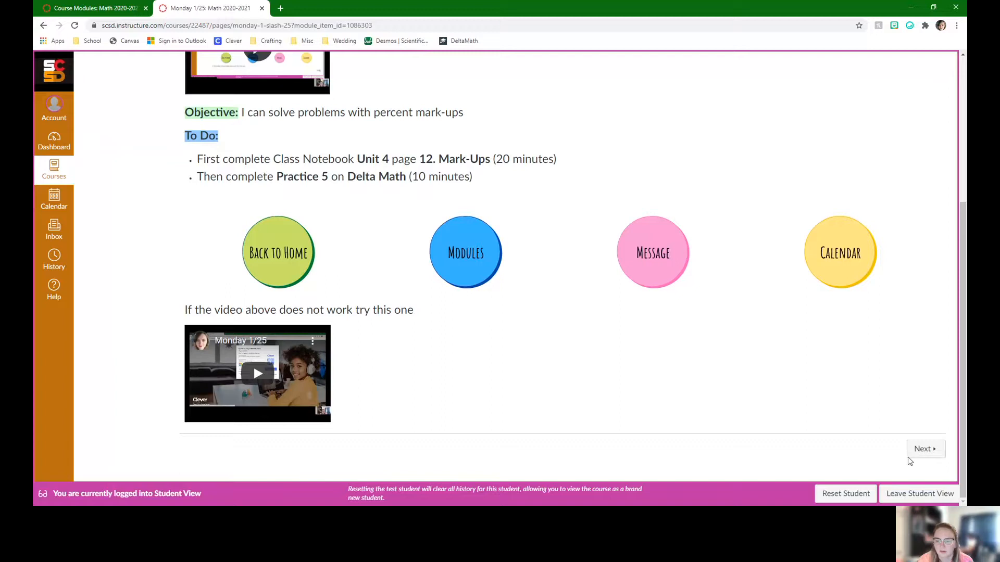
Step: Advance to the Mark-Ups assignment and scroll through its lesson videos
left_click(924, 449)
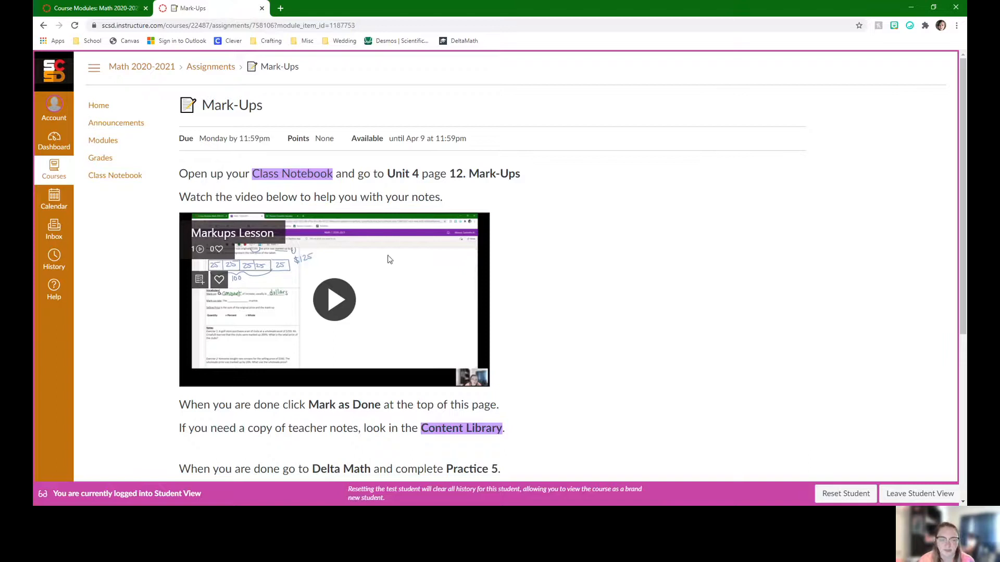
mouse_move(335, 300)
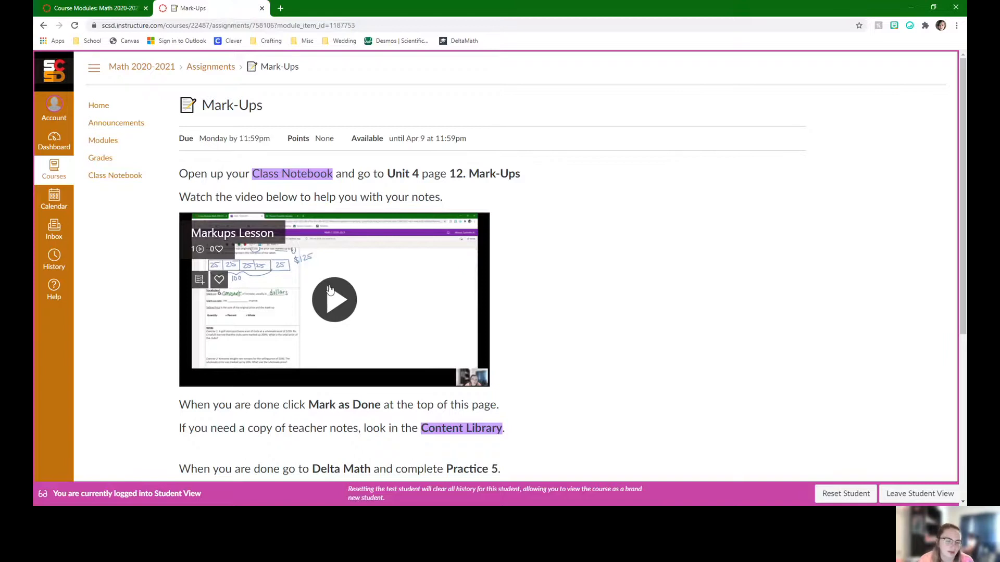
scroll("down", 3)
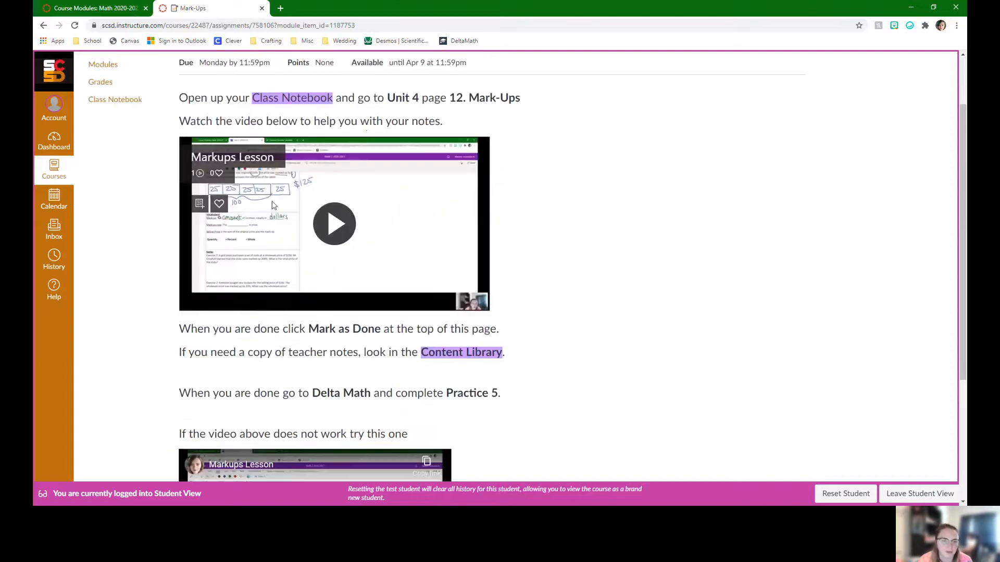
left_click_drag(396, 98, 520, 97)
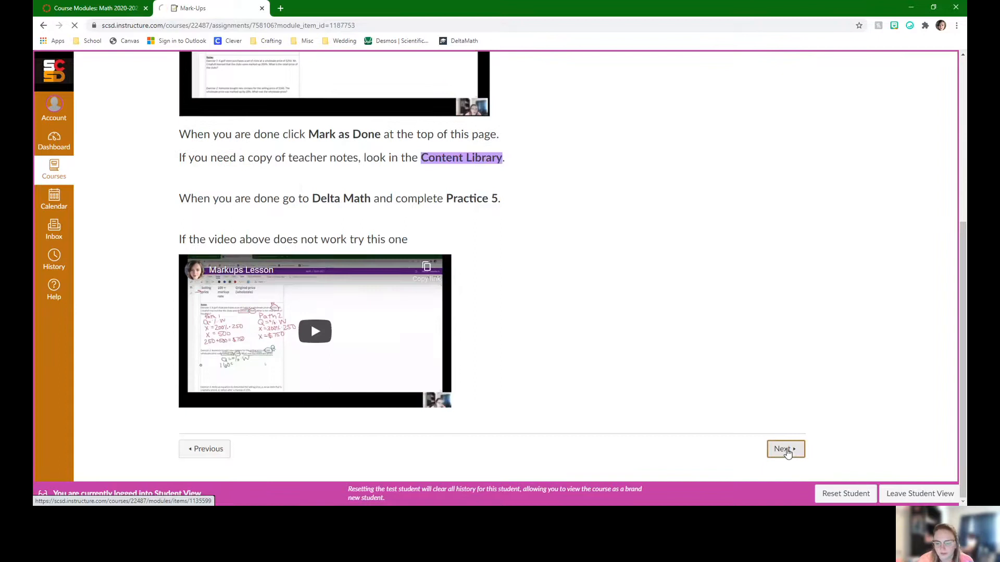
Step: Advance from Mark-Ups to Delta Math Practice 5, showing its Delta Math link and help video
left_click(785, 449)
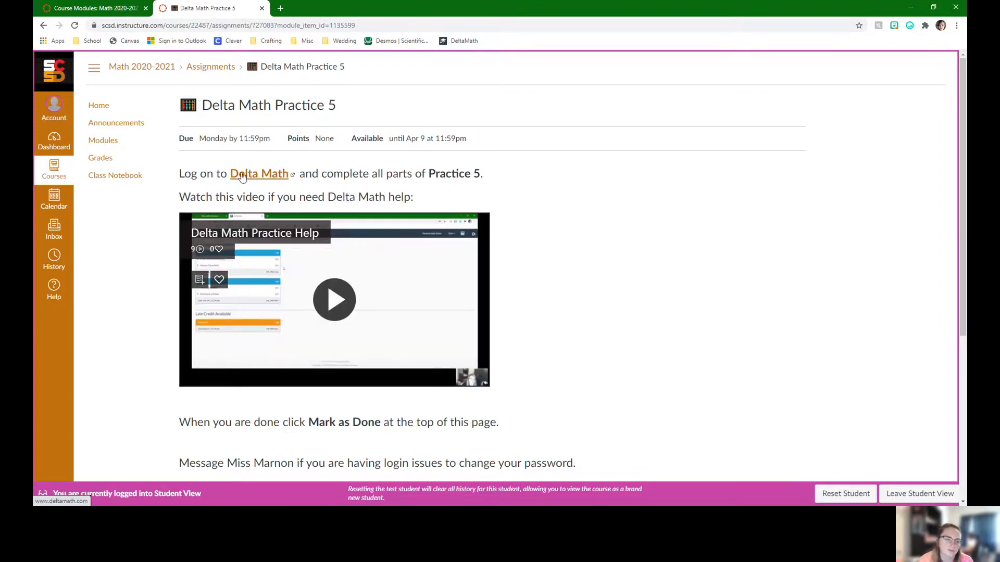
mouse_move(256, 188)
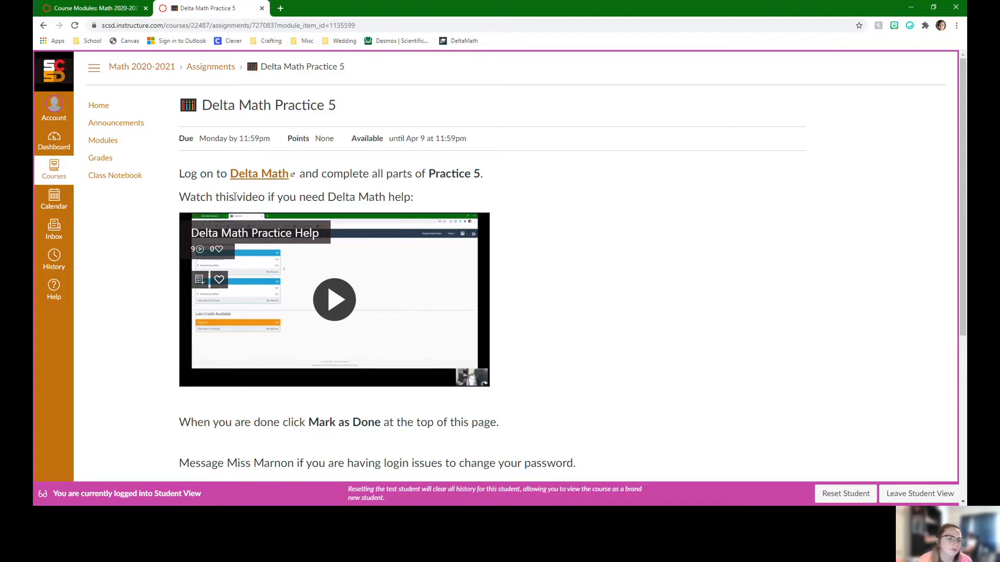
mouse_move(377, 297)
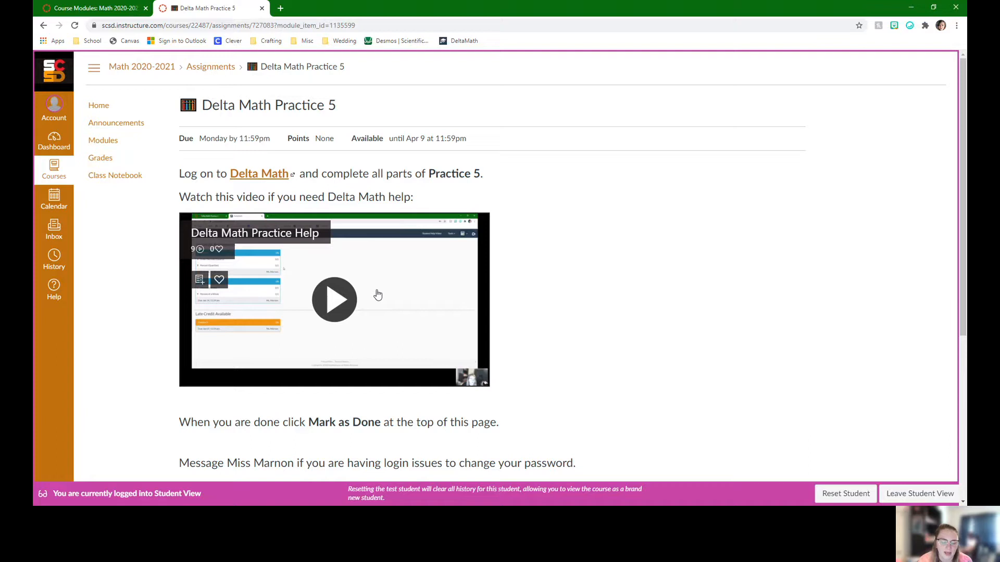
scroll("down", 3)
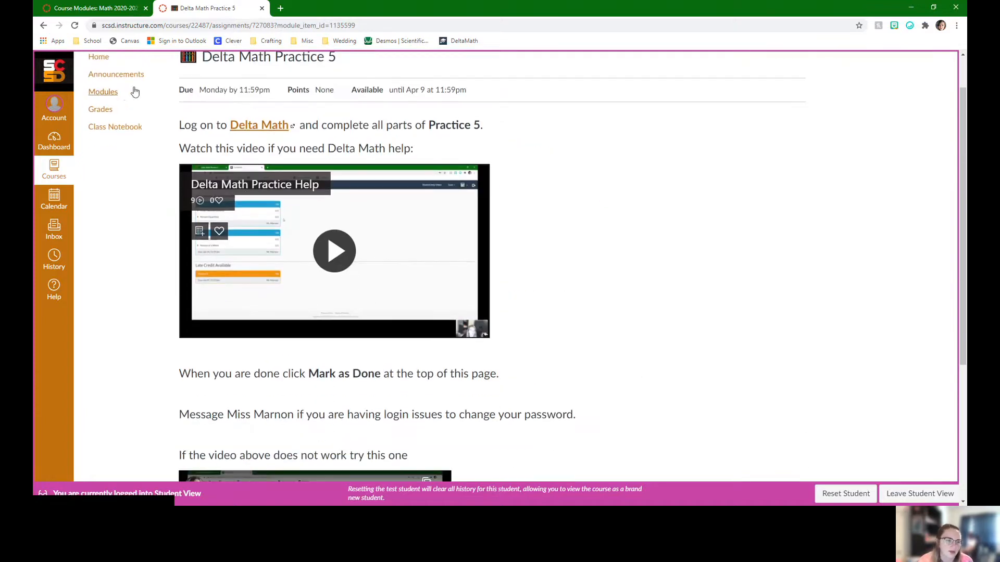
Step: Open the Tuesday 1/26 page from Modules, then advance to the Mark-Downs assignment
left_click(102, 92)
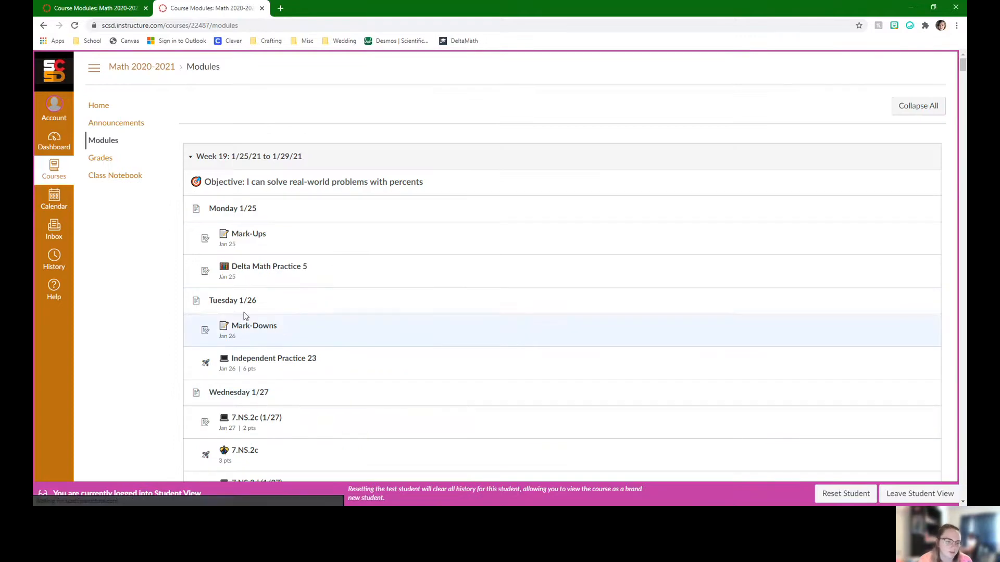
left_click(232, 301)
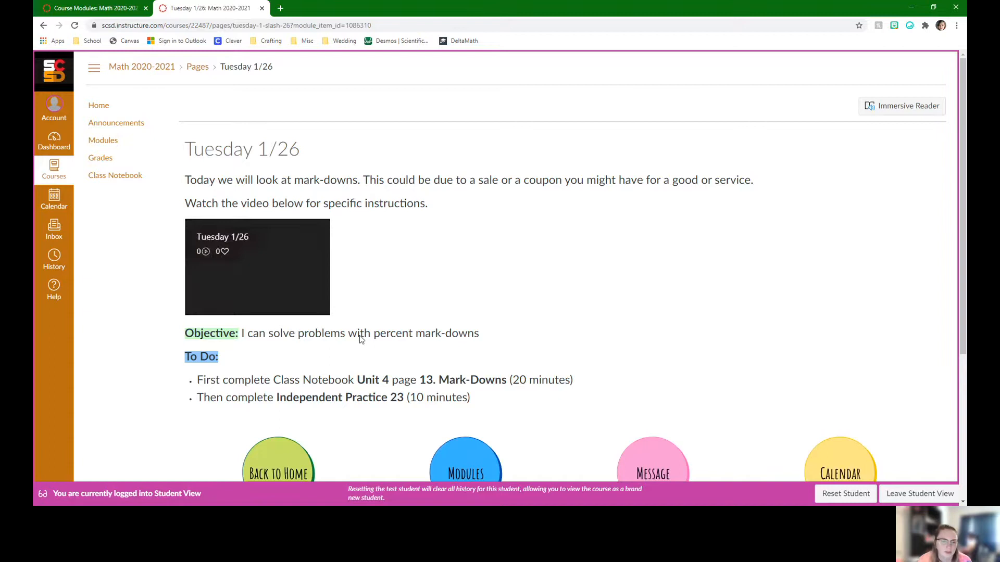
scroll("down", 3)
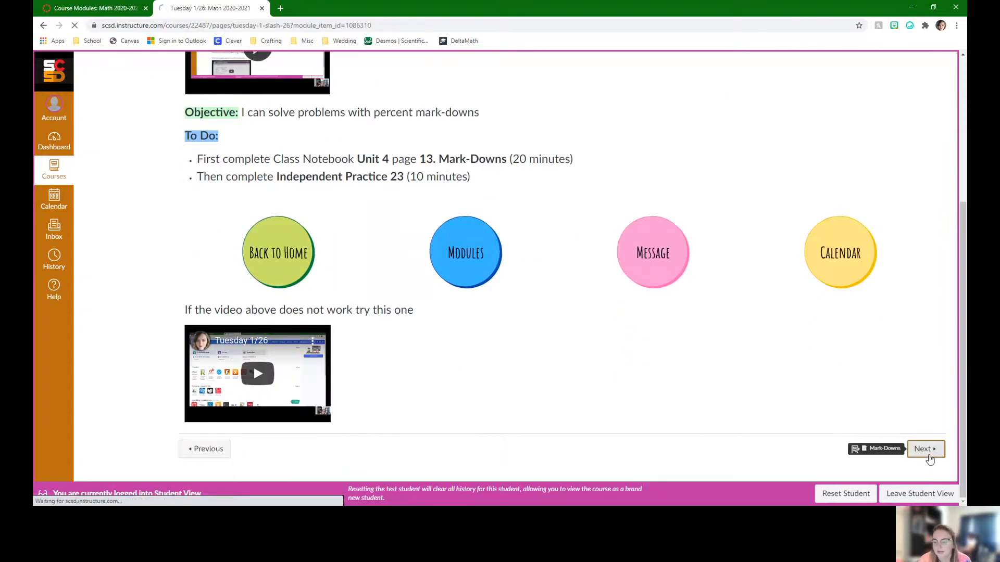
left_click(923, 449)
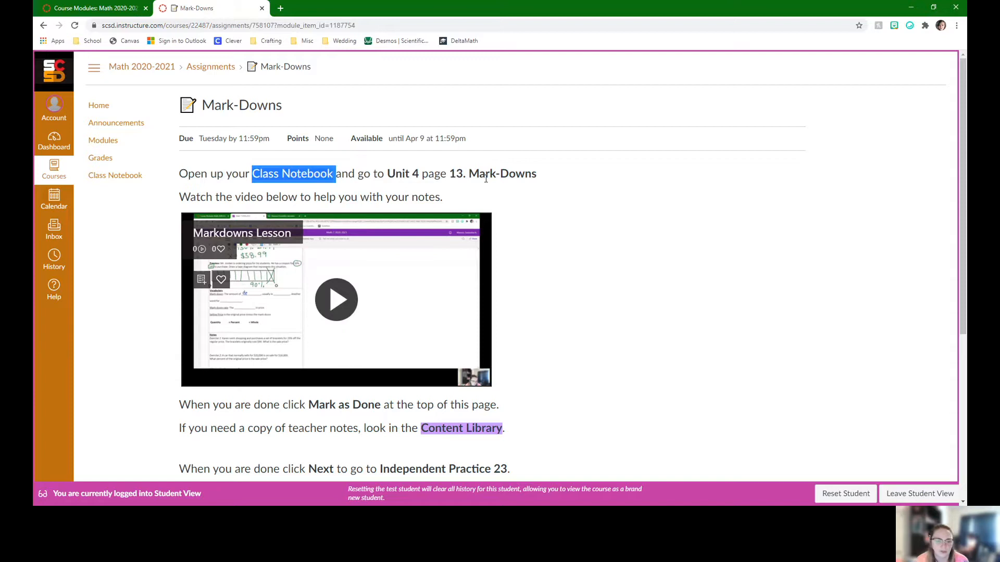
scroll("down", 3)
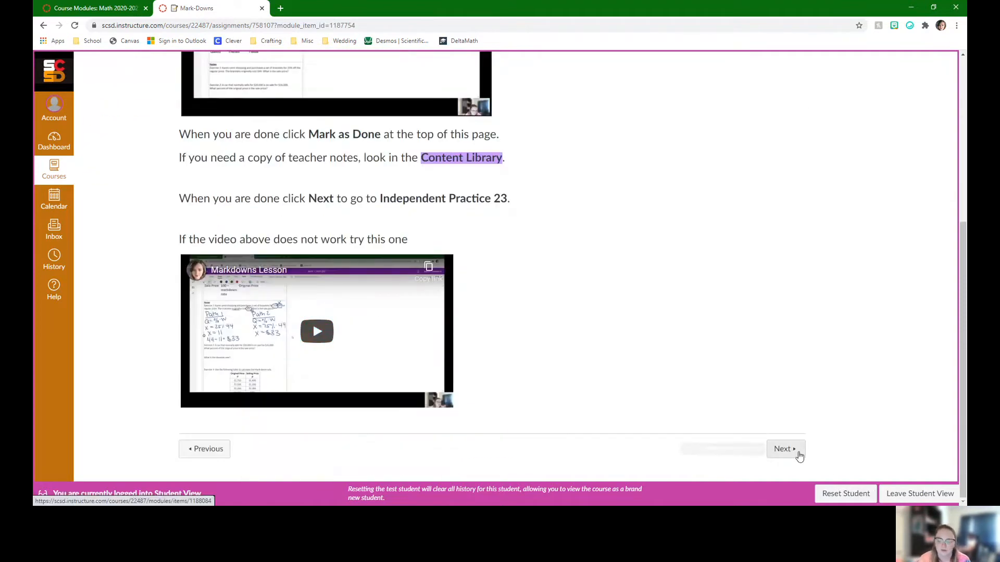
Step: Advance from Mark-Downs to the Independent Practice 23 quiz and view its instructions
left_click(785, 449)
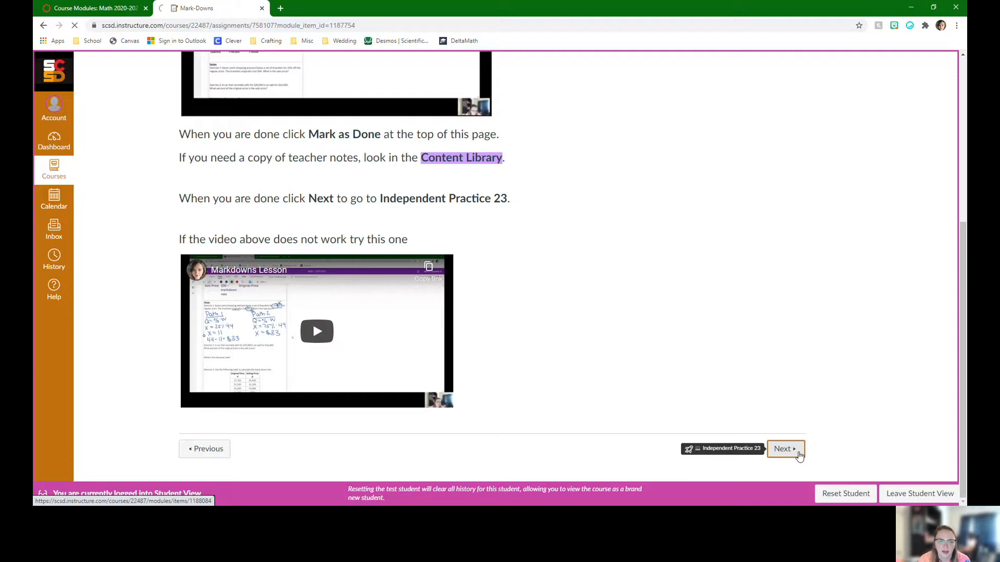
left_click(784, 449)
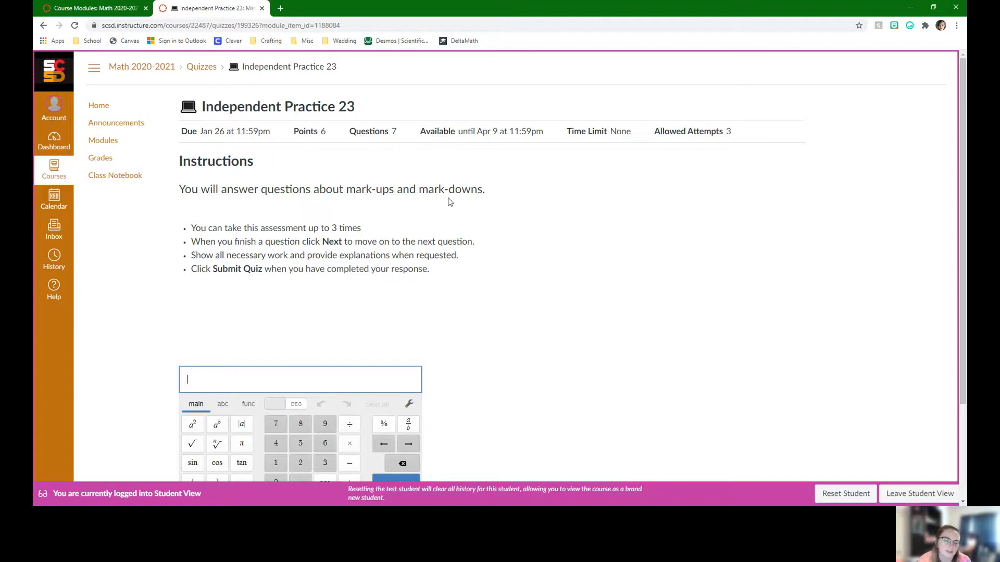
mouse_move(415, 275)
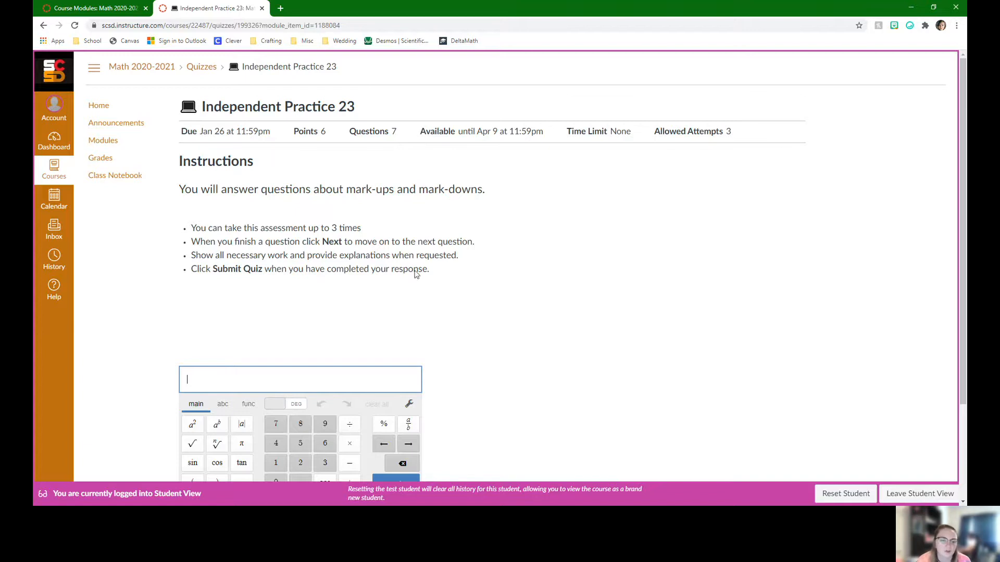
scroll("down", 3)
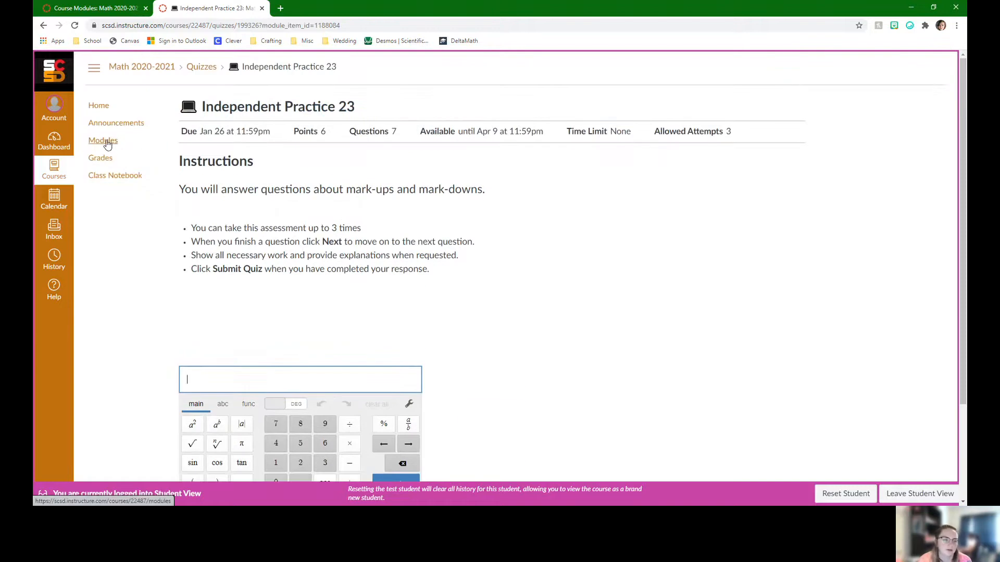
Step: Open the Wednesday 1/27 page from Modules, then advance to the 7.NS.2c (1/27) assignment
left_click(103, 140)
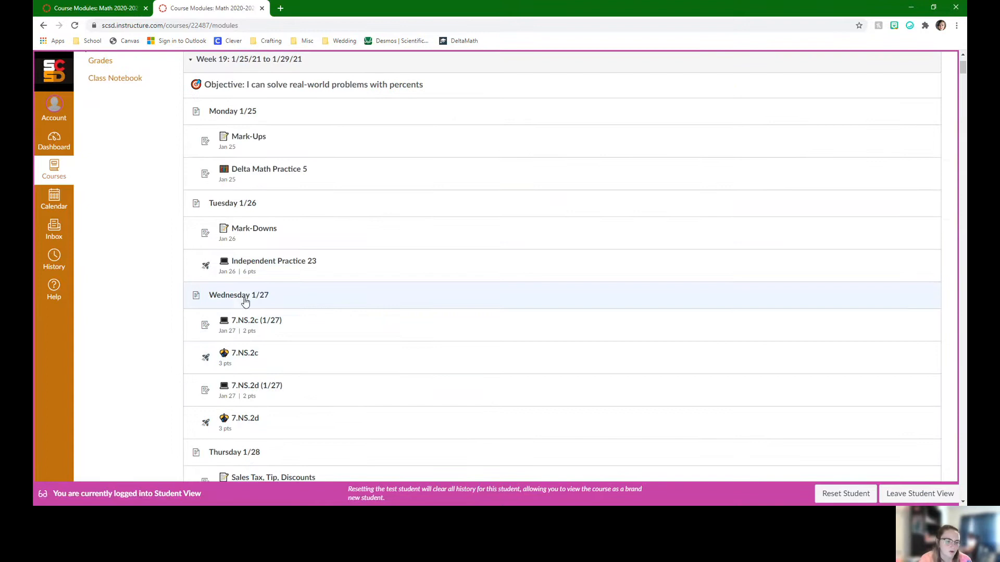
left_click(239, 294)
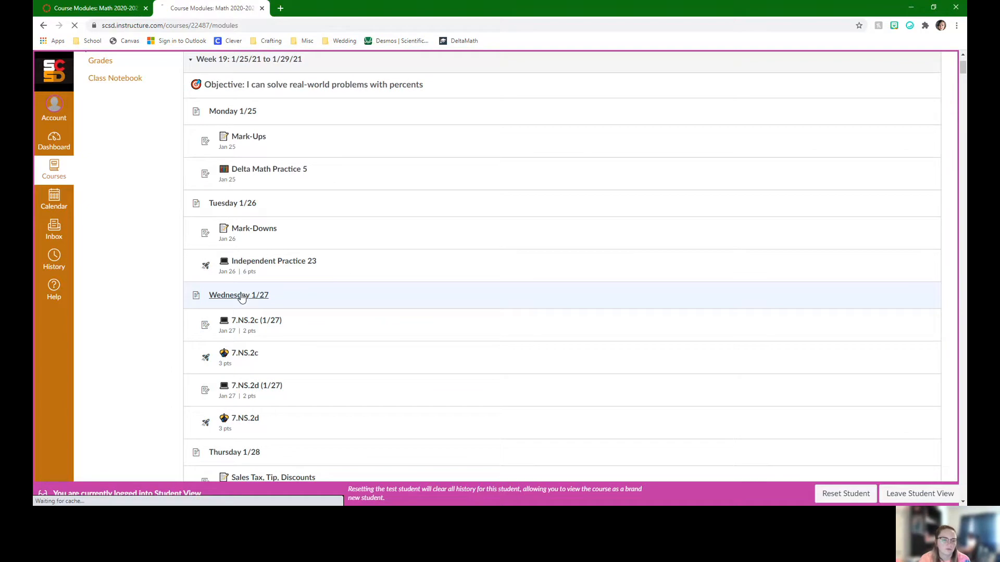
left_click(238, 295)
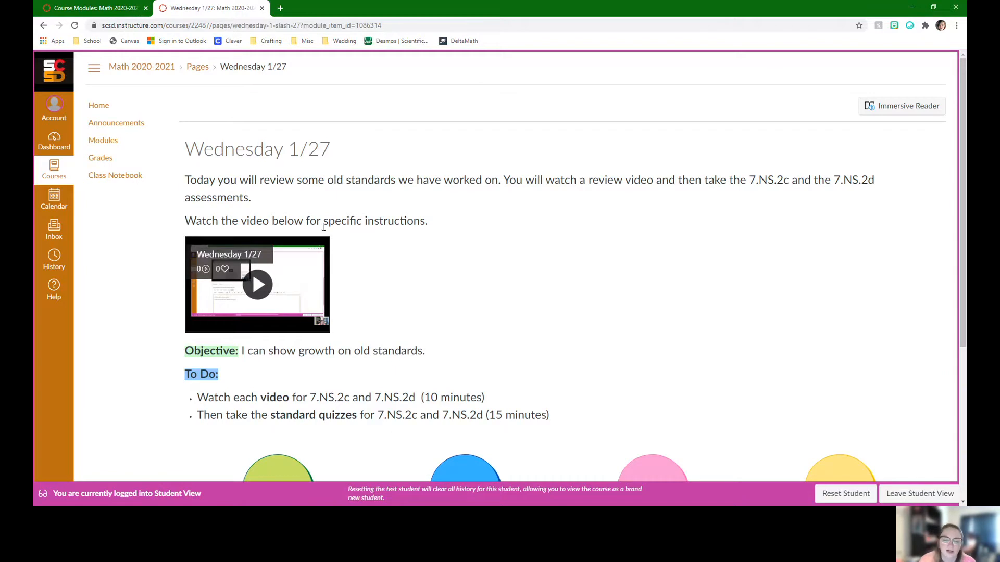
scroll("down", 3)
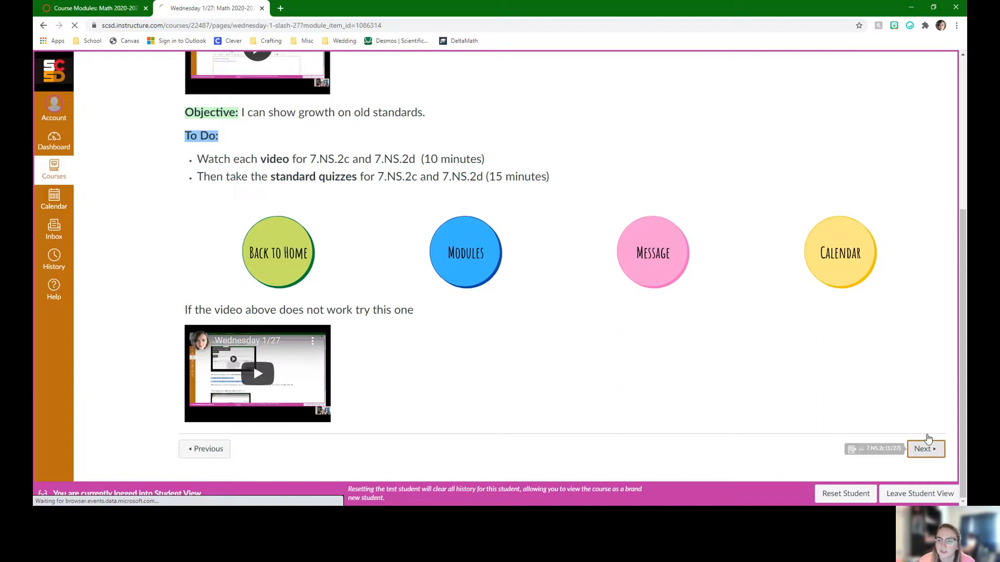
left_click(924, 449)
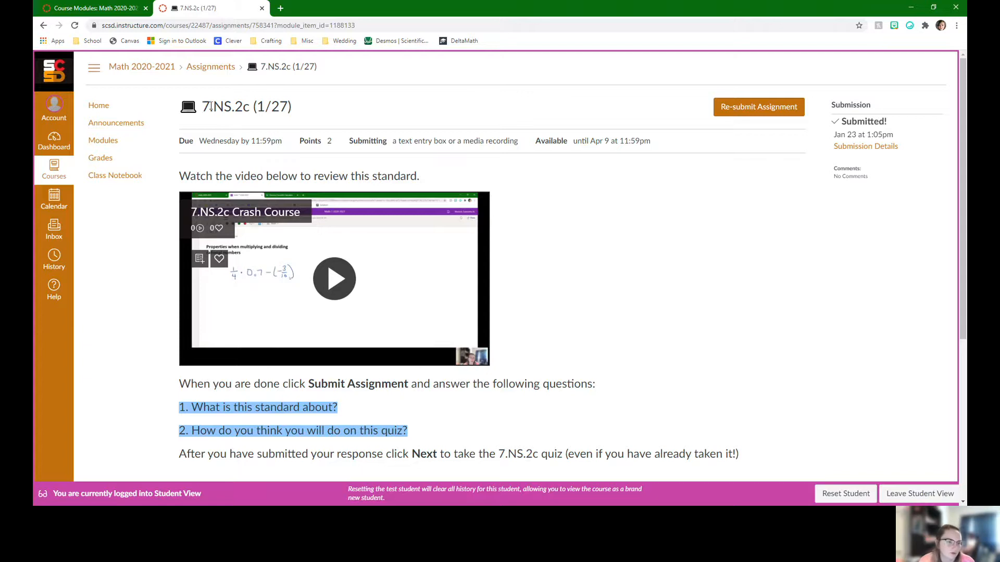
Step: Highlight the 7.NS.2c title and scroll down to the resubmission Text Entry form
double_click(225, 107)
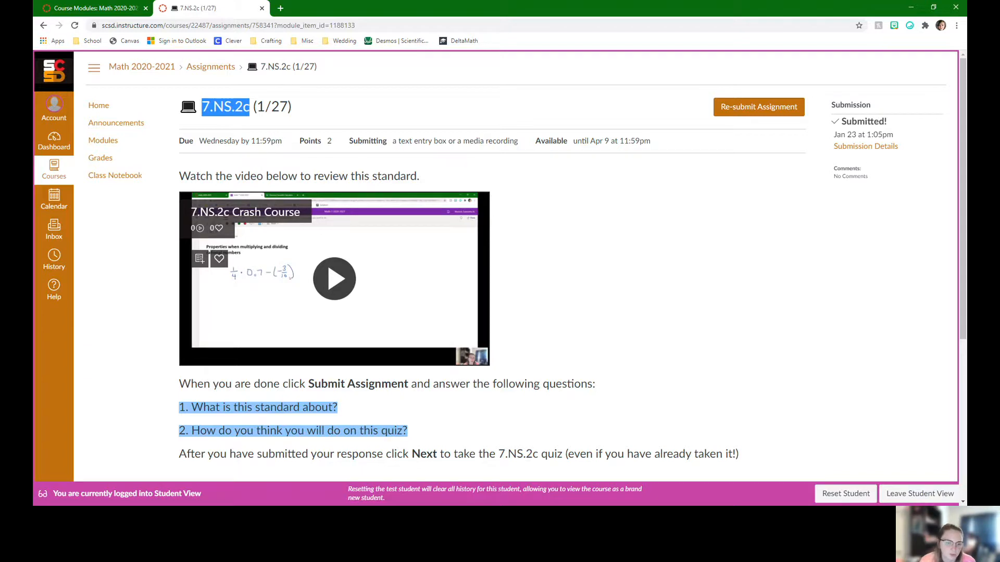
mouse_move(419, 323)
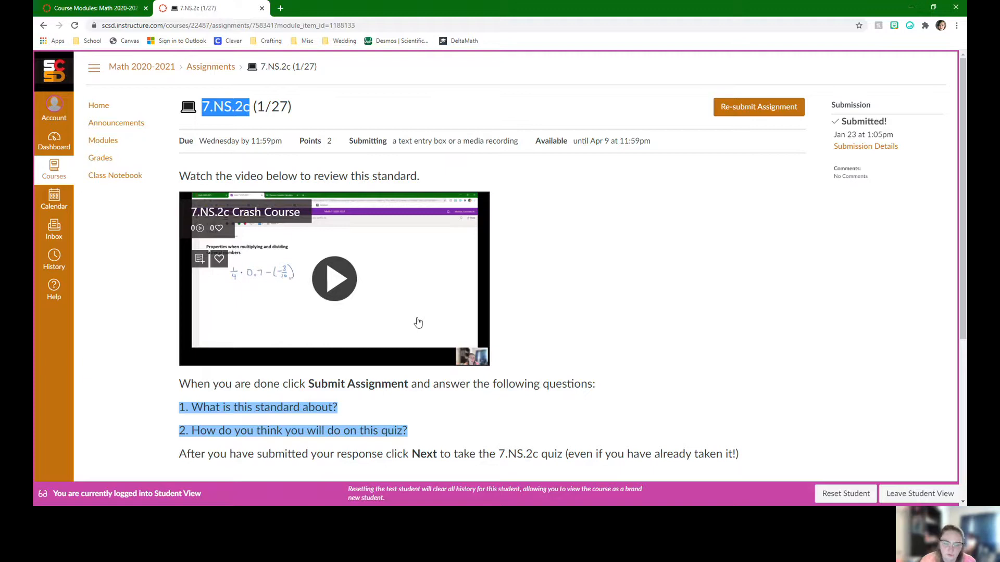
mouse_move(335, 279)
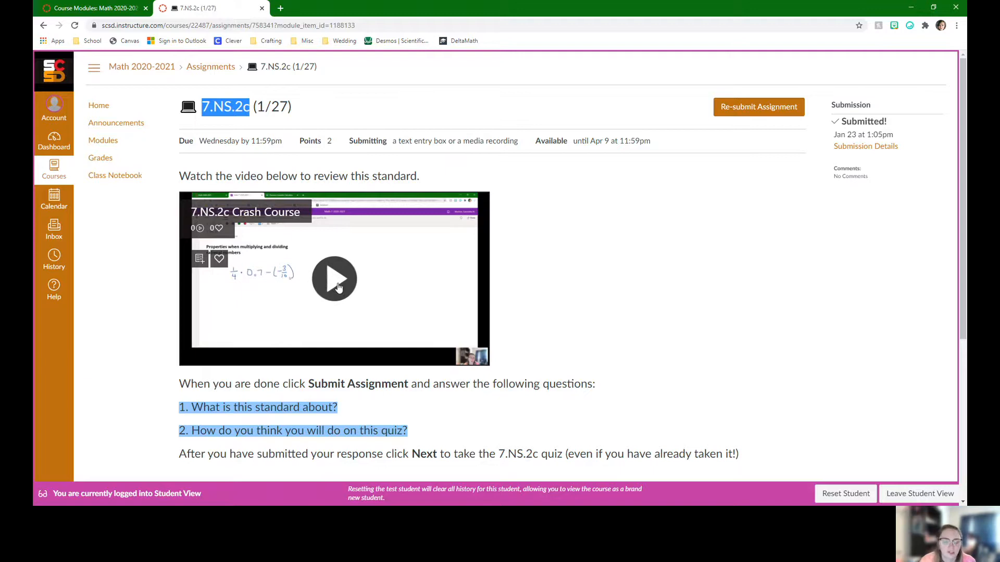
mouse_move(345, 261)
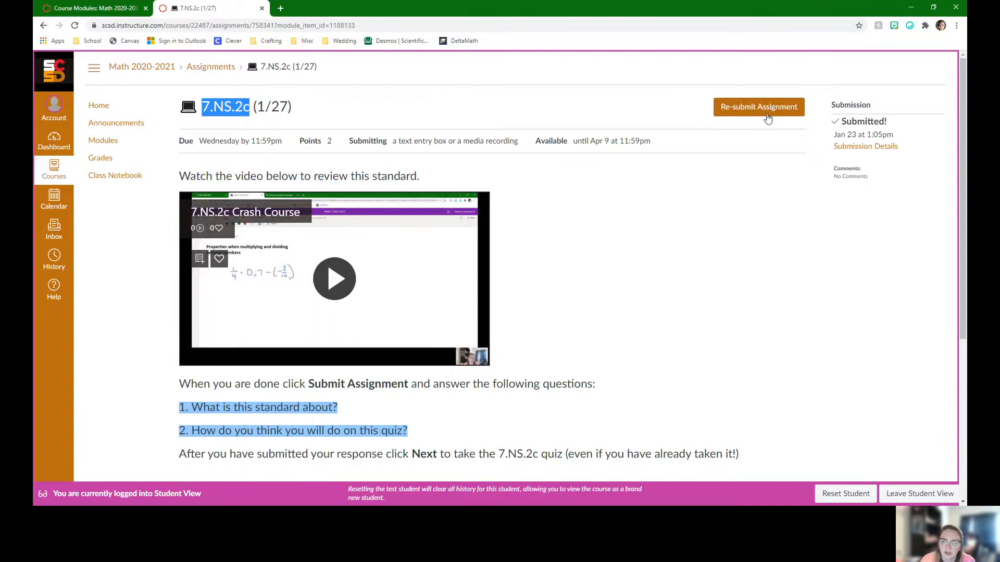
scroll("down", 3)
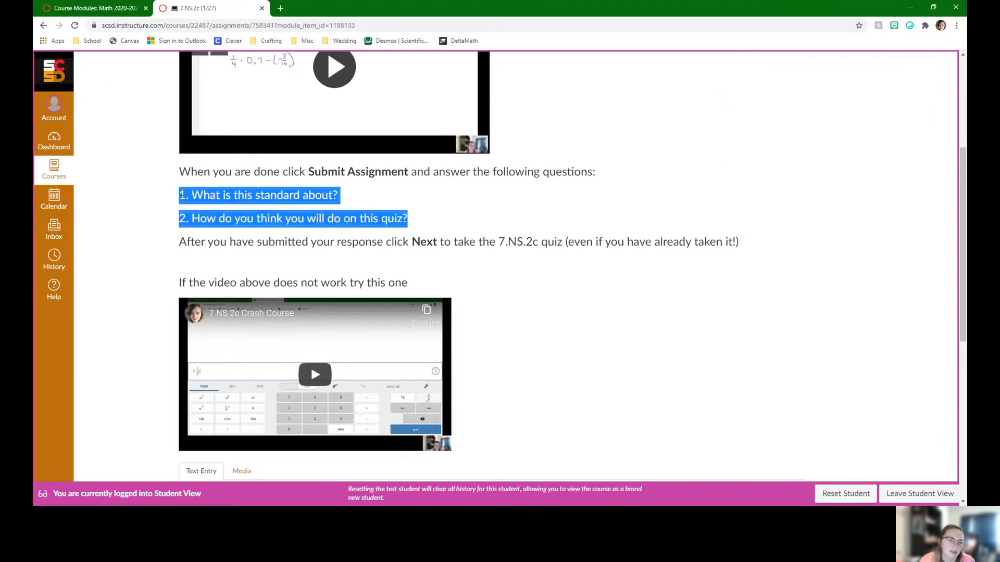
Step: Enter both 7.NS.2c questions, starting '1. What is this standard about?', in the text box
scroll("down", 3)
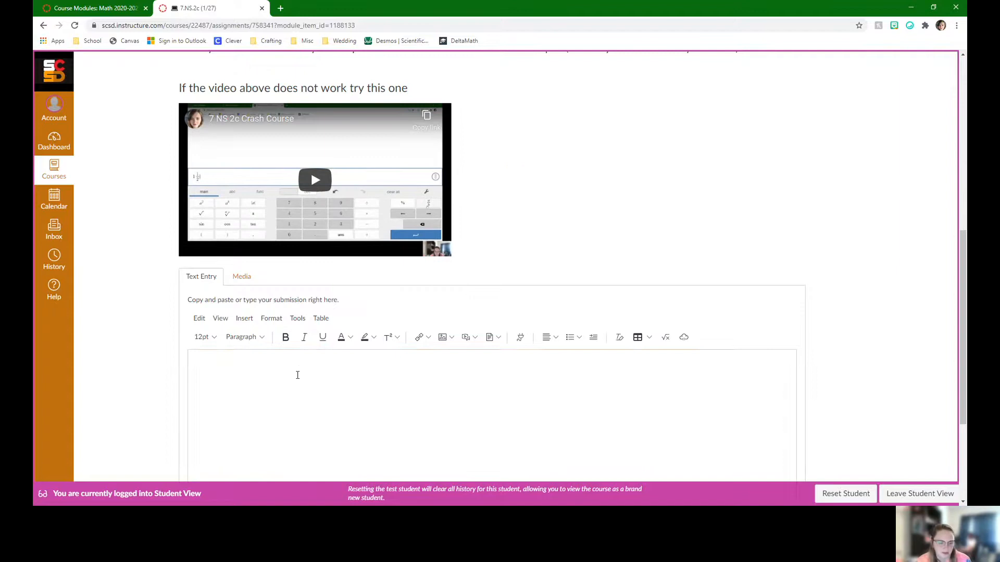
type("1. What is this standard about?")
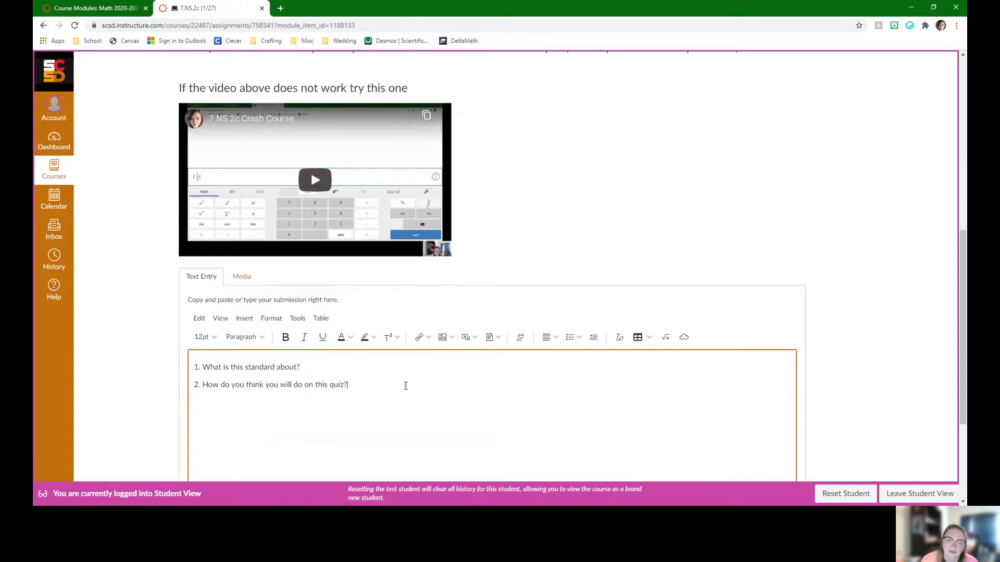
scroll("down", 3)
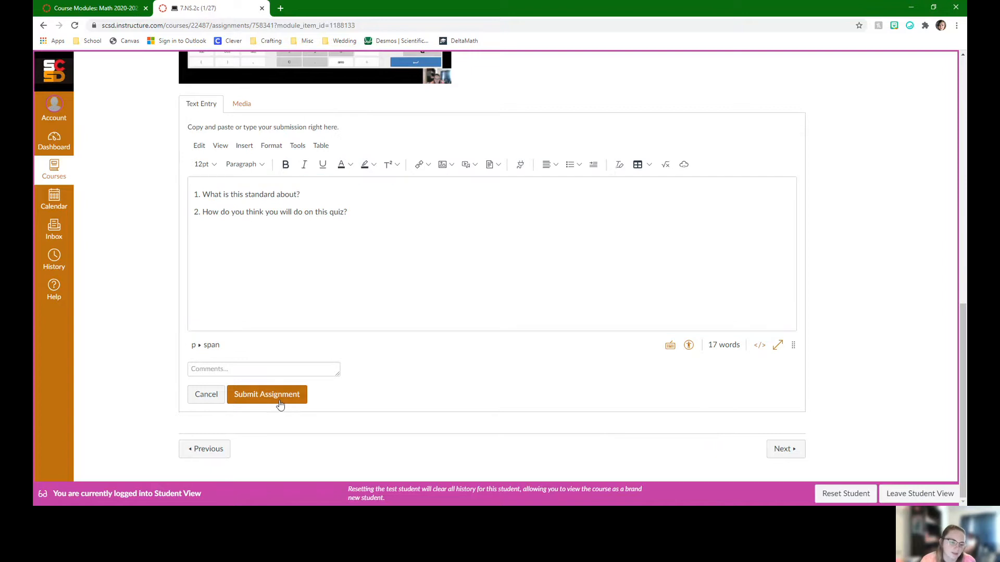
Step: Submit the 7.NS.2c response and move on to the 7.NS.2c quiz
left_click(266, 394)
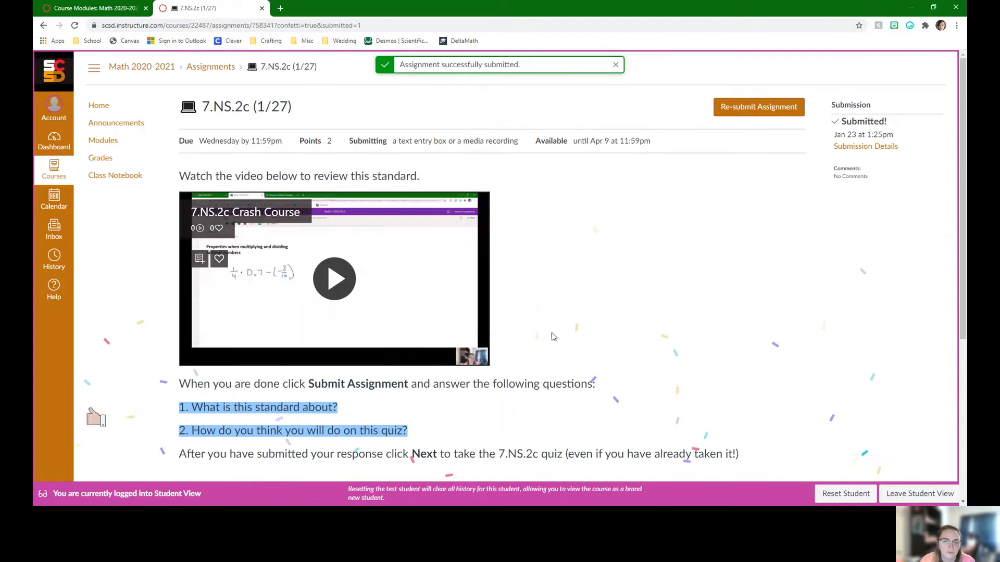
scroll("down", 3)
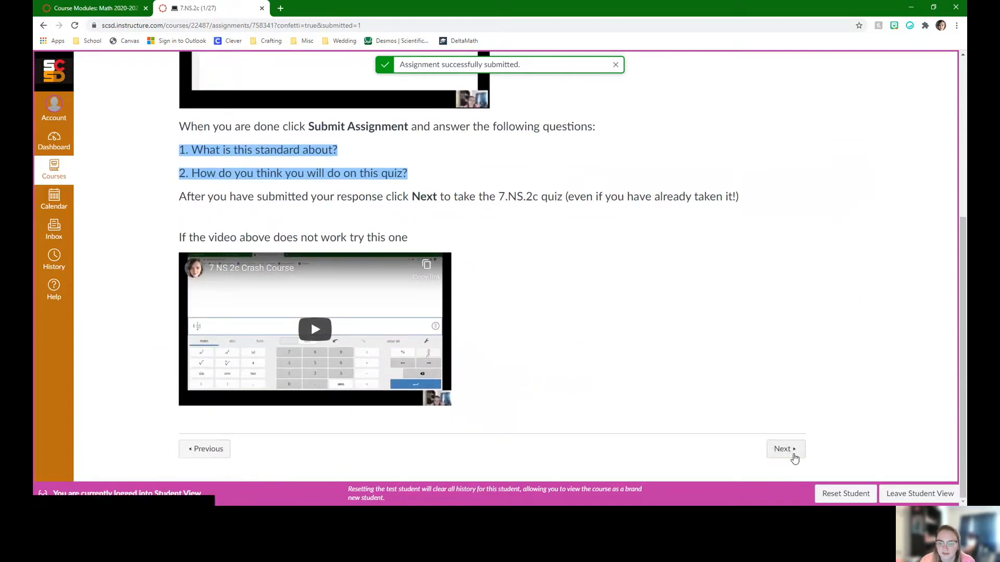
left_click(785, 449)
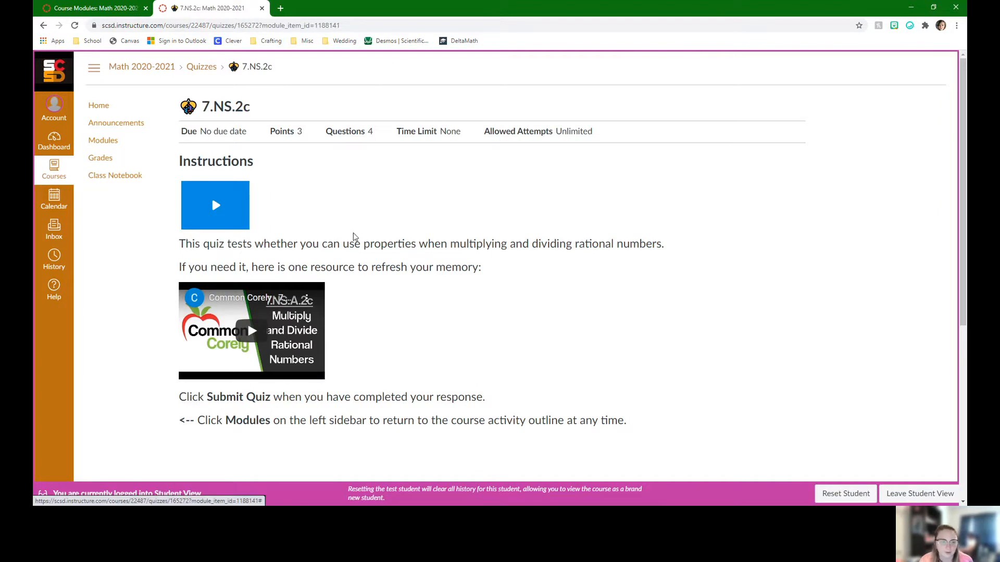
mouse_move(559, 358)
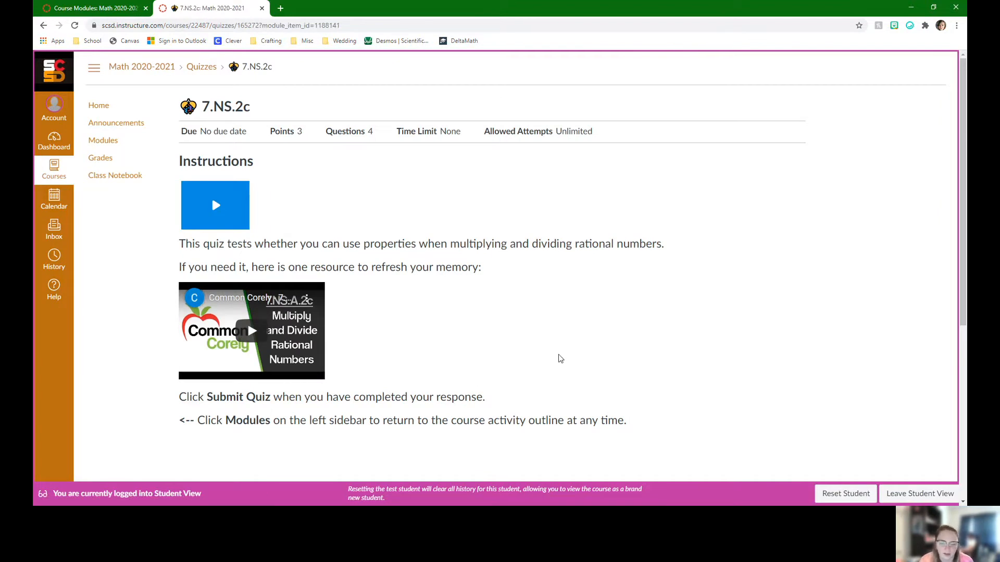
Step: Advance past the 7.NS.2c quiz to the 7.NS.2d (1/27) assignment
scroll("down", 3)
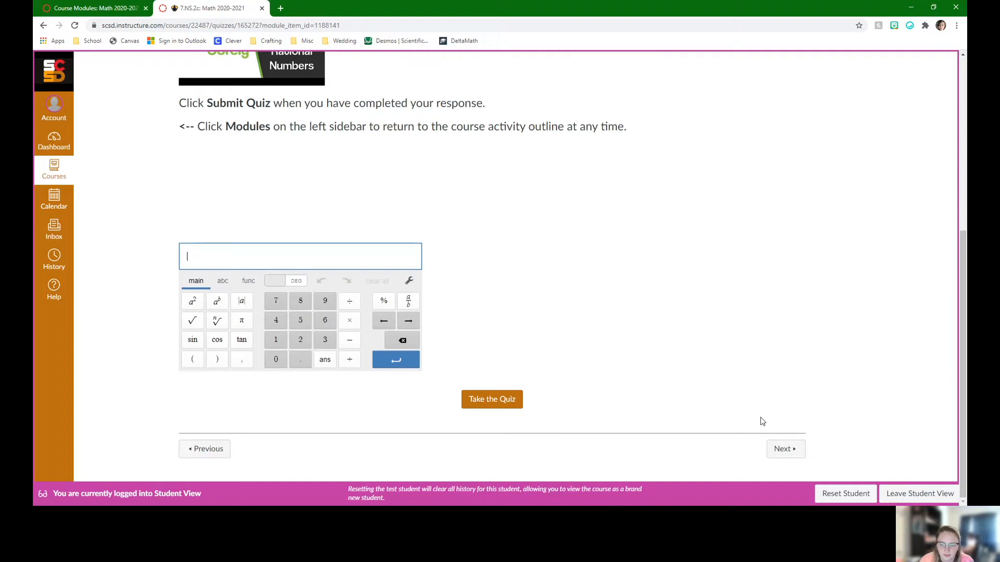
left_click(784, 448)
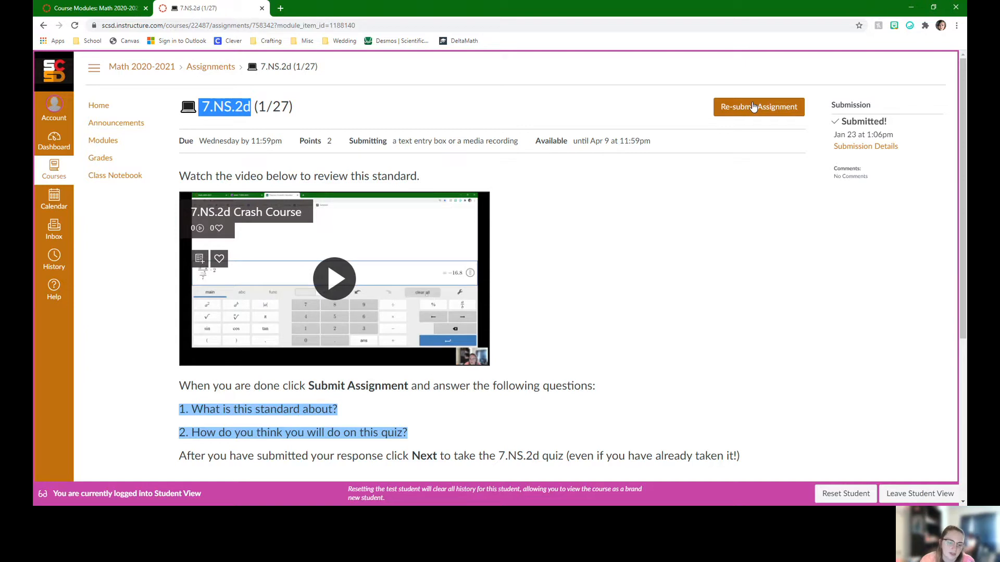
mouse_move(297, 451)
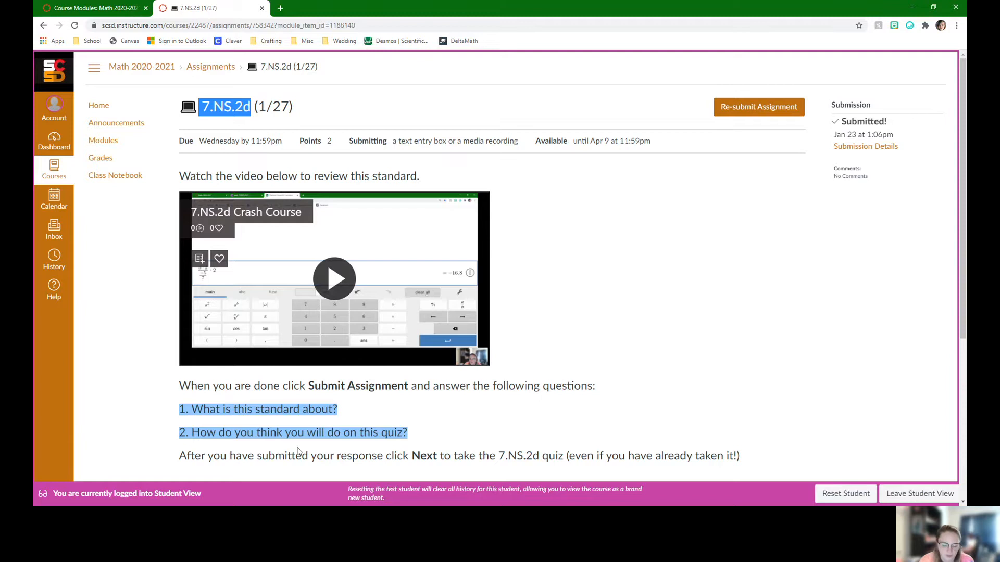
Step: Advance from the 7.NS.2d assignment to the 7.NS.2d fraction-decimal conversion quiz
scroll("down", 3)
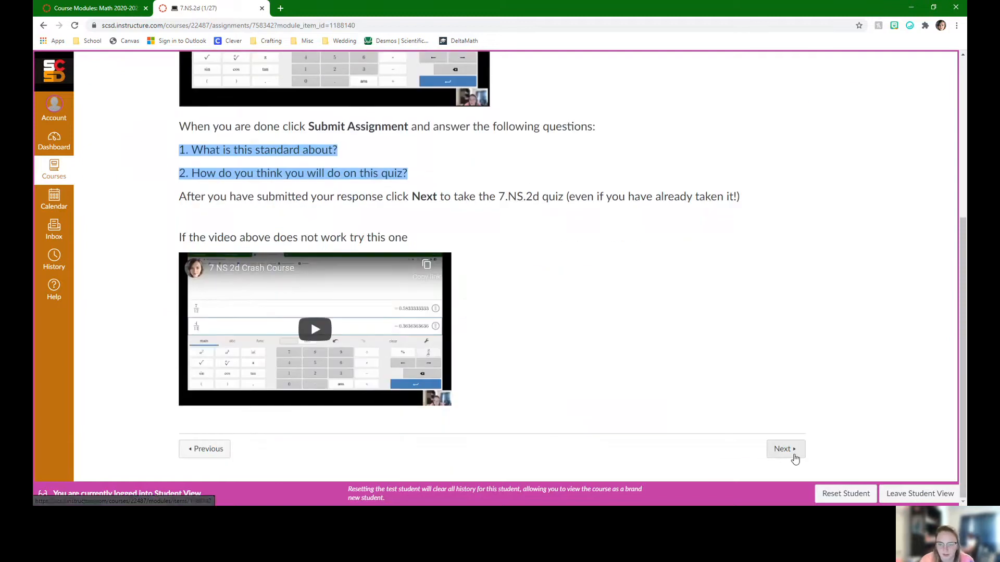
left_click(785, 449)
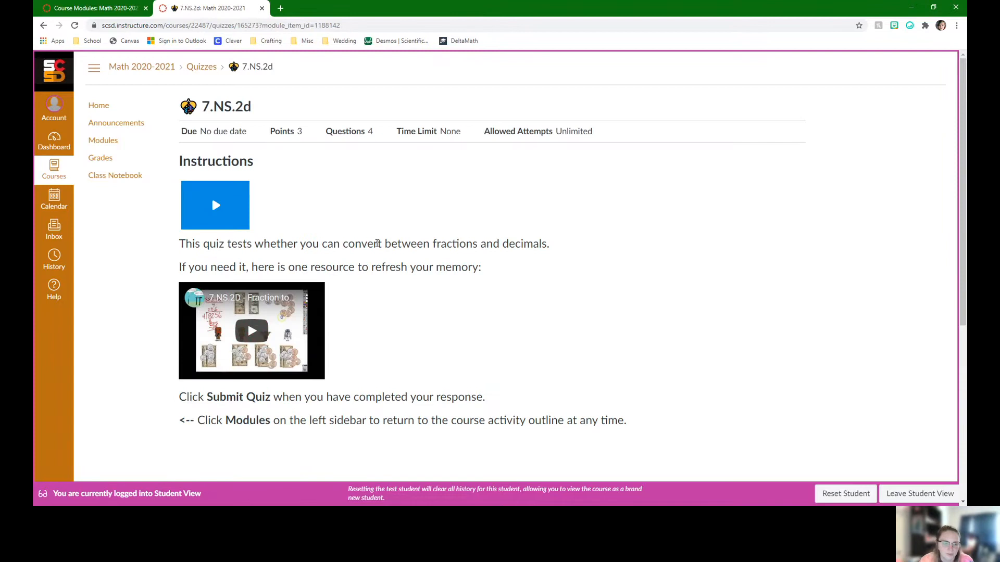
mouse_move(461, 212)
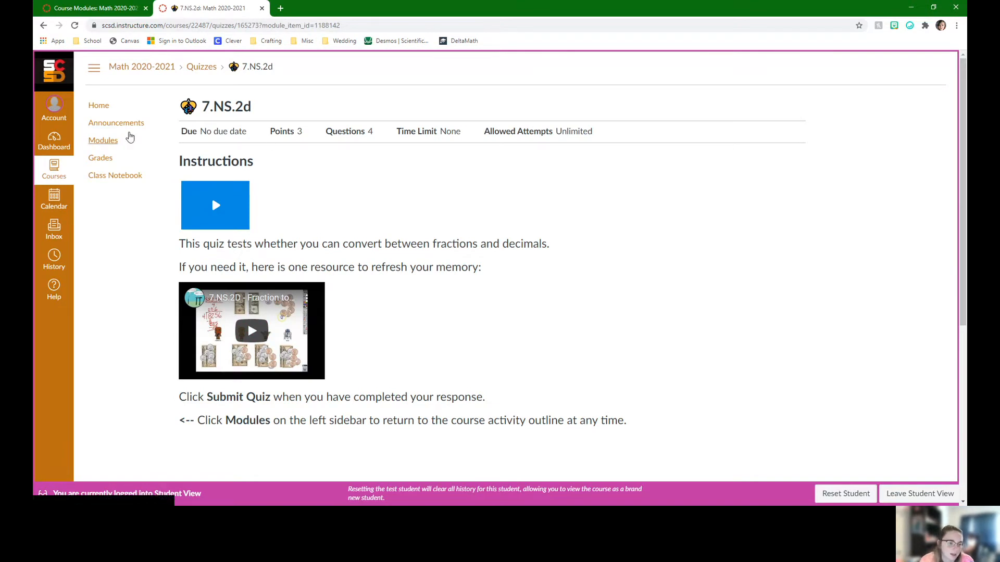
Step: Leave the 7.NS.2d quiz and return to the course Modules list
left_click(102, 139)
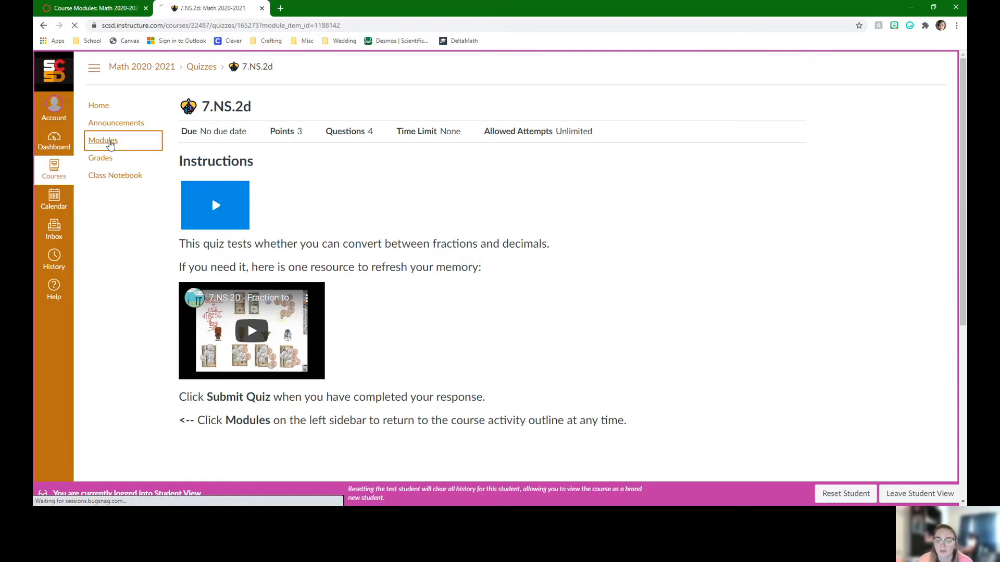
Step: Open the Thursday 1/28 page from the Week 19 modules list
left_click(102, 140)
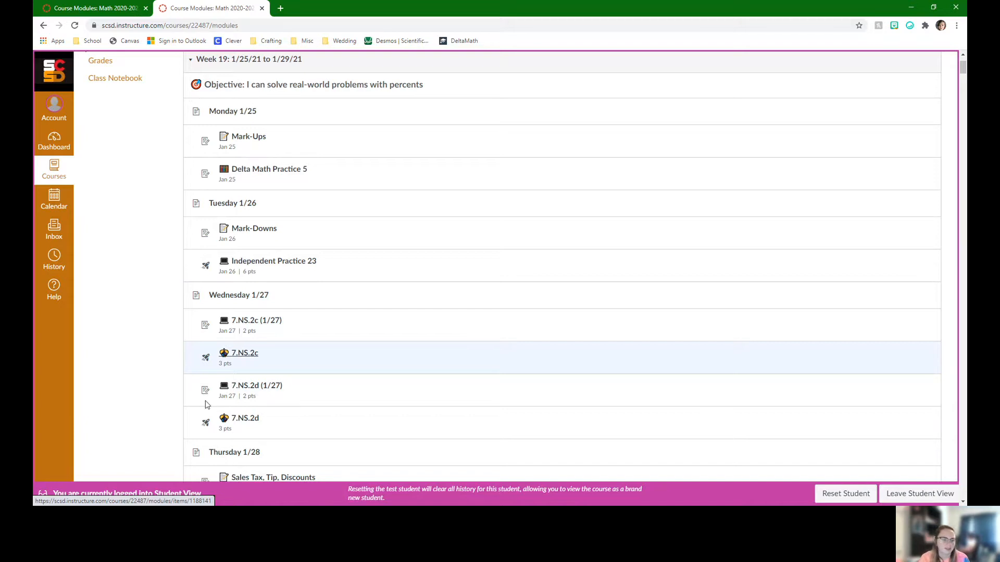
mouse_move(392, 343)
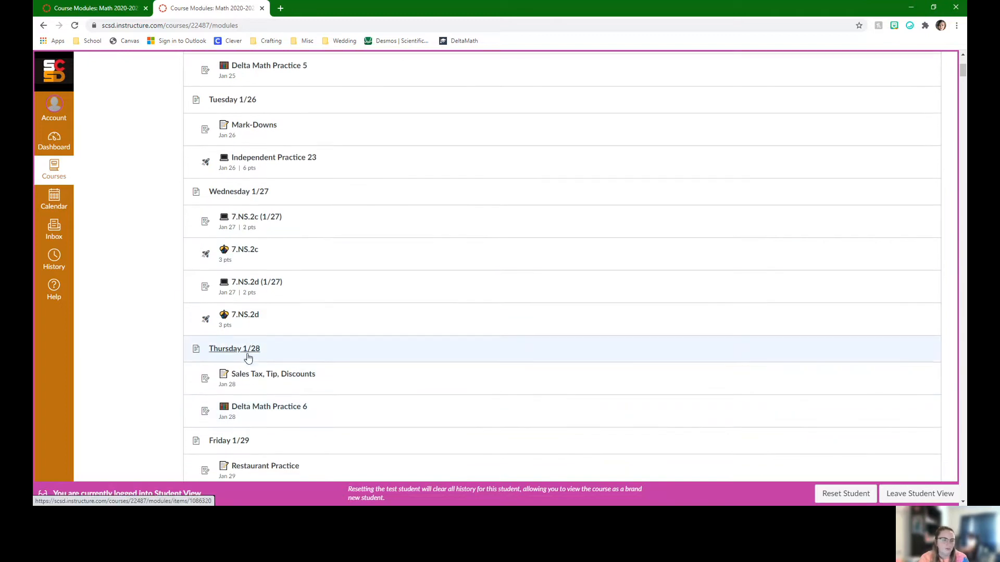
left_click(234, 348)
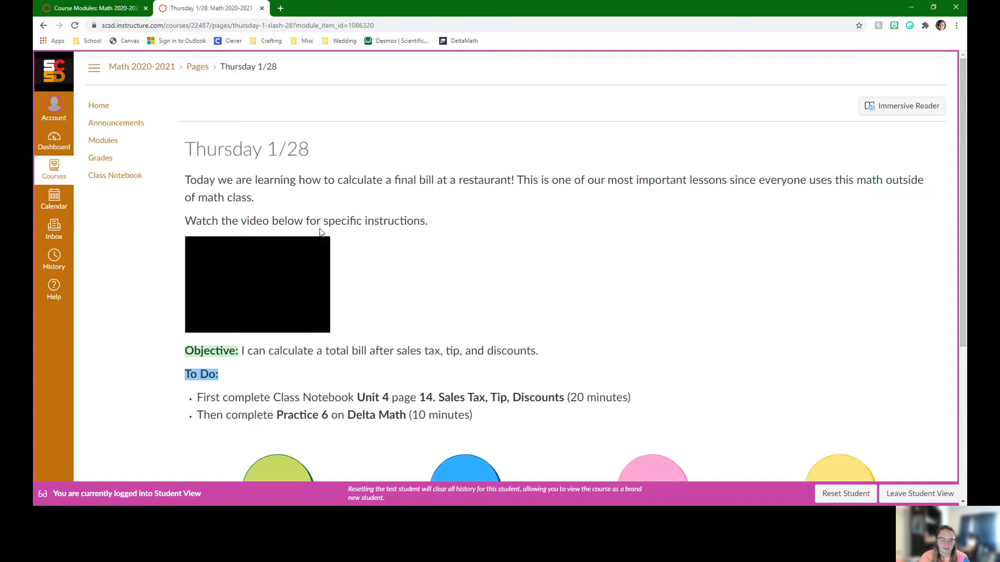
Step: Scroll down the Thursday 1/28 page toward the Next button
scroll("down", 3)
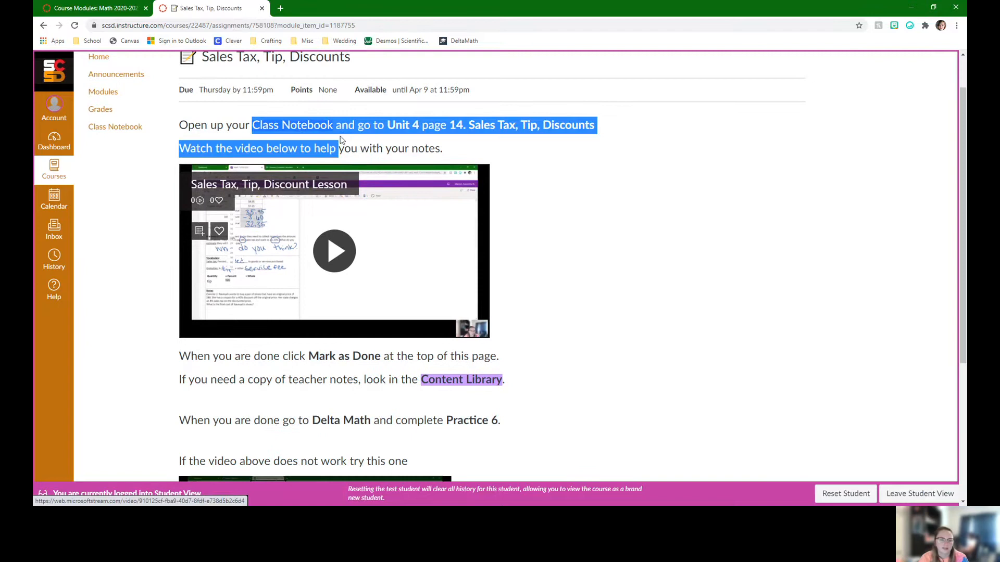
Step: Read through Sales Tax, Tip, Discounts and advance to Delta Math Practice 6
left_click(450, 125)
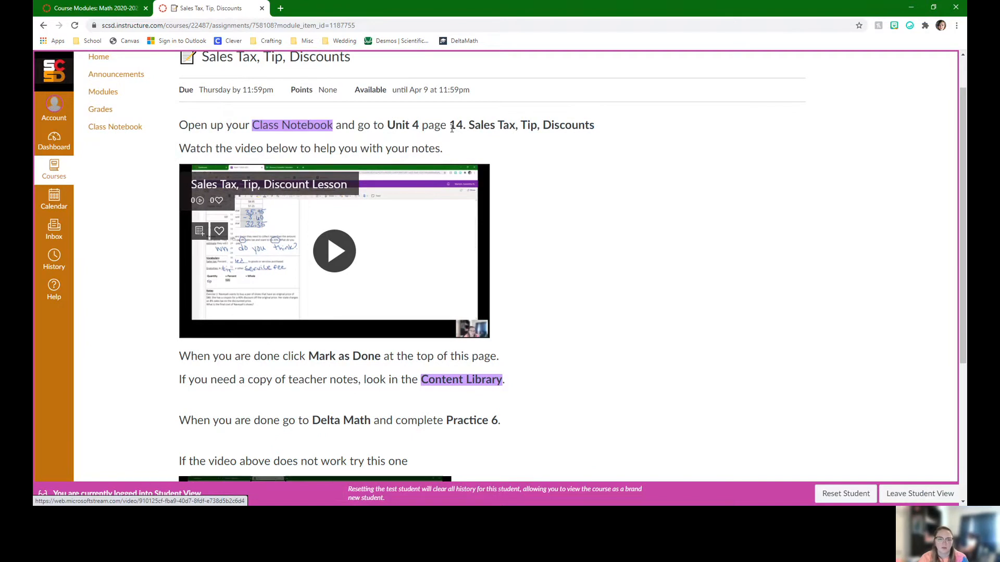
scroll("down", 3)
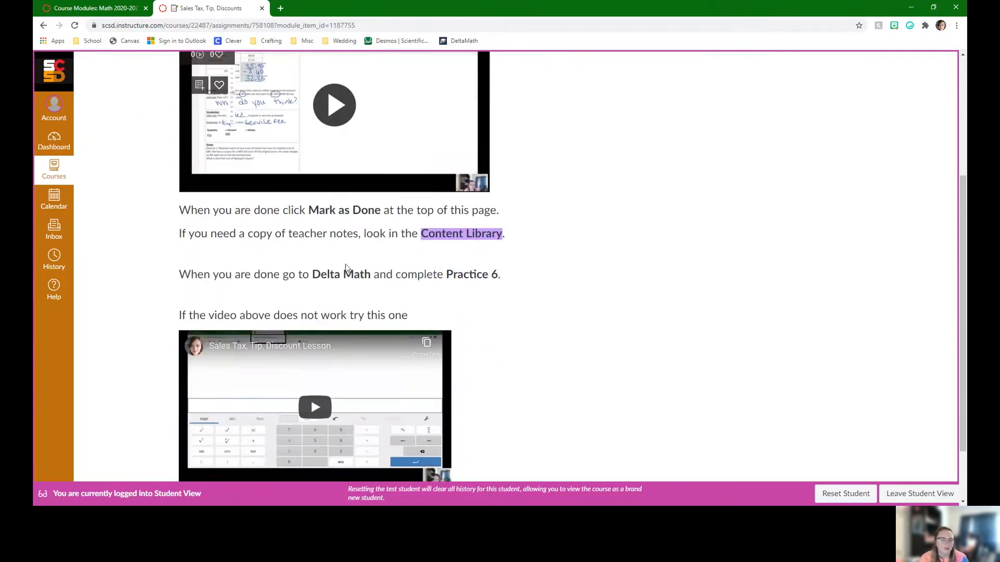
scroll("down", 3)
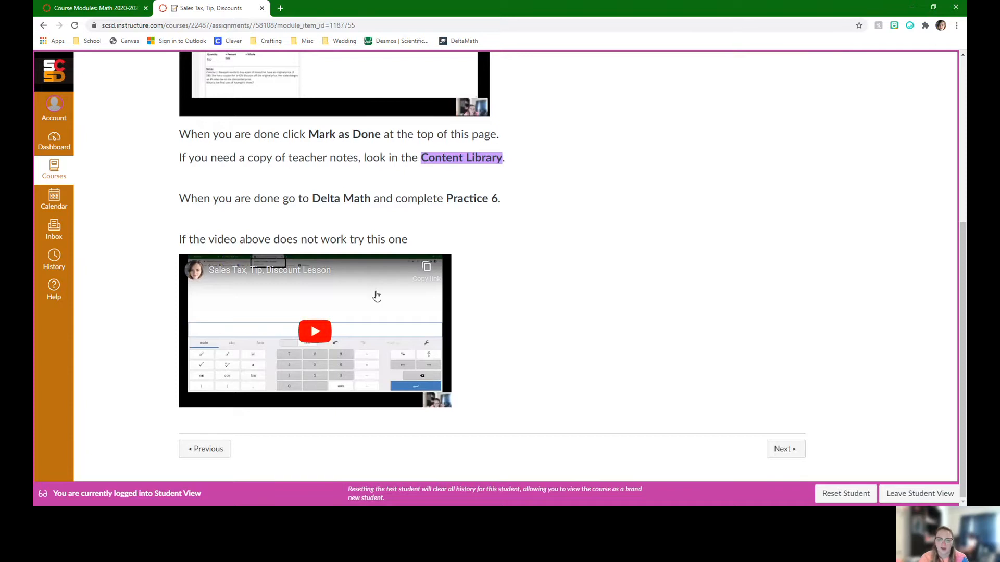
left_click(785, 449)
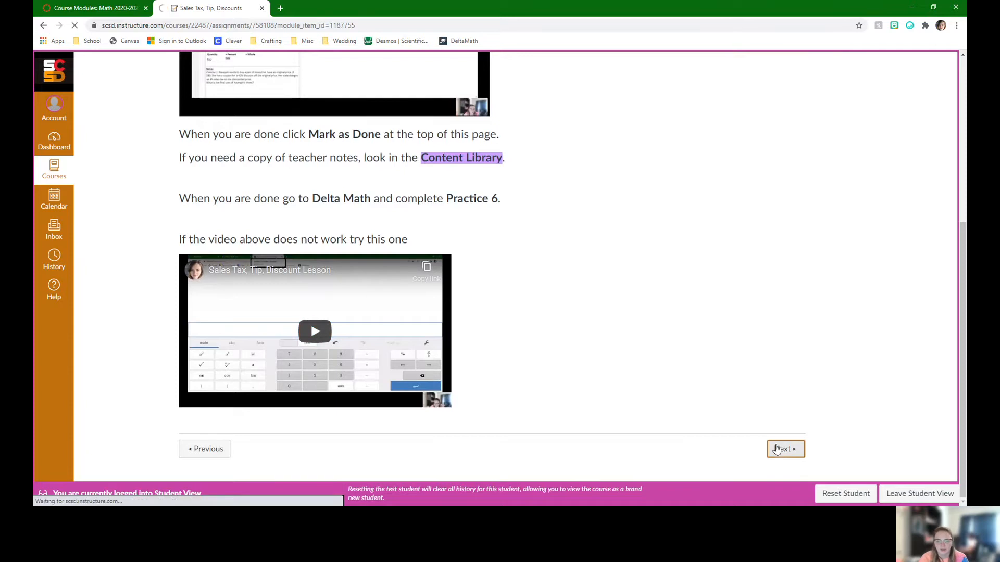
left_click(786, 449)
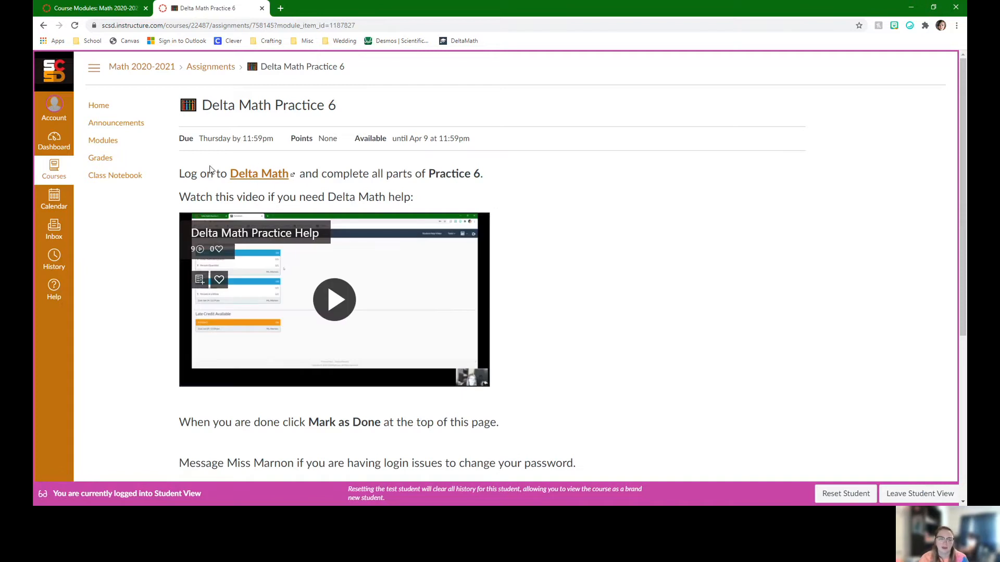
mouse_move(502, 173)
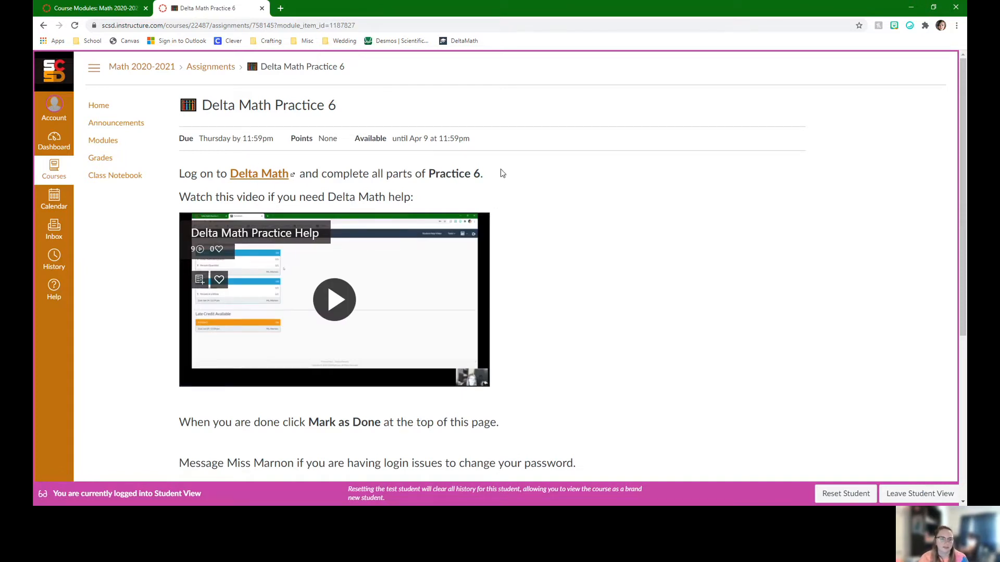
mouse_move(291, 336)
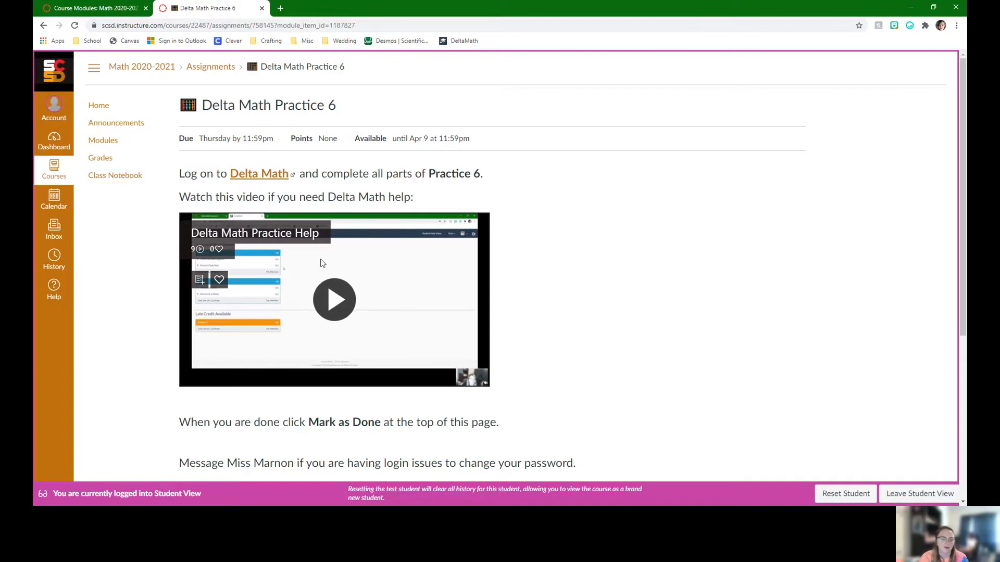
mouse_move(330, 266)
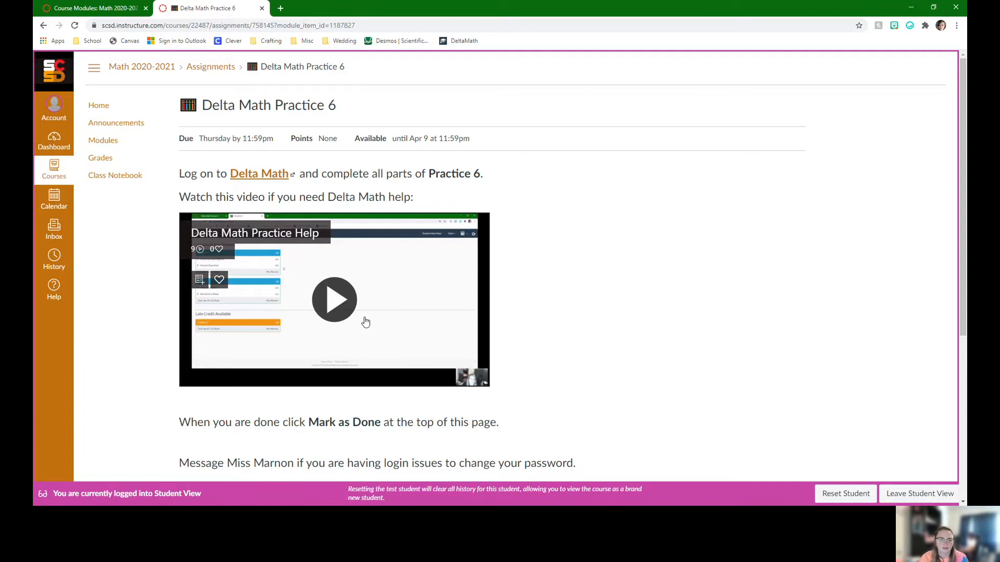
Step: Leave Delta Math Practice 6 and return to the course Modules list
left_click(102, 140)
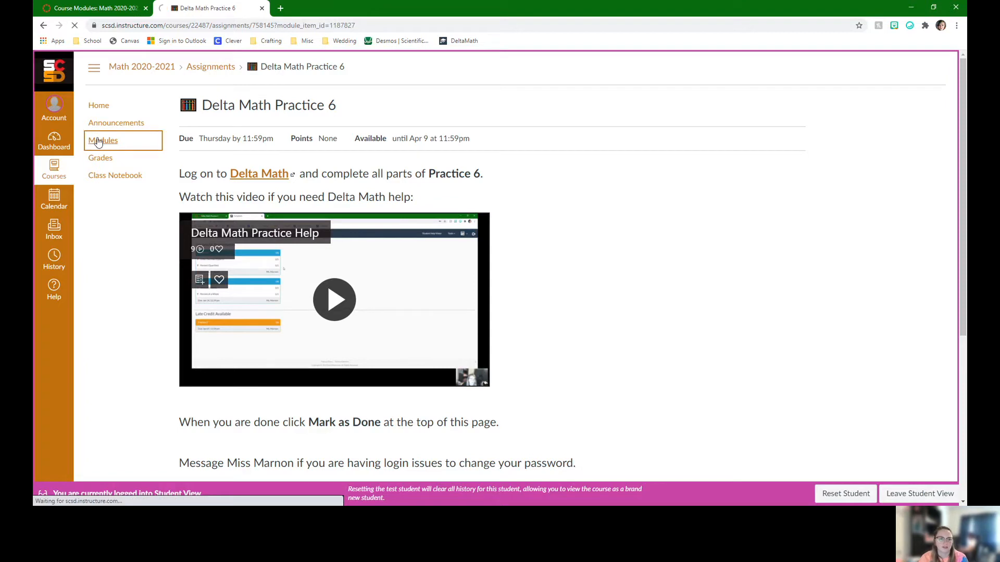
Step: Scroll the modules list and open the Friday 1/29 page
left_click(103, 140)
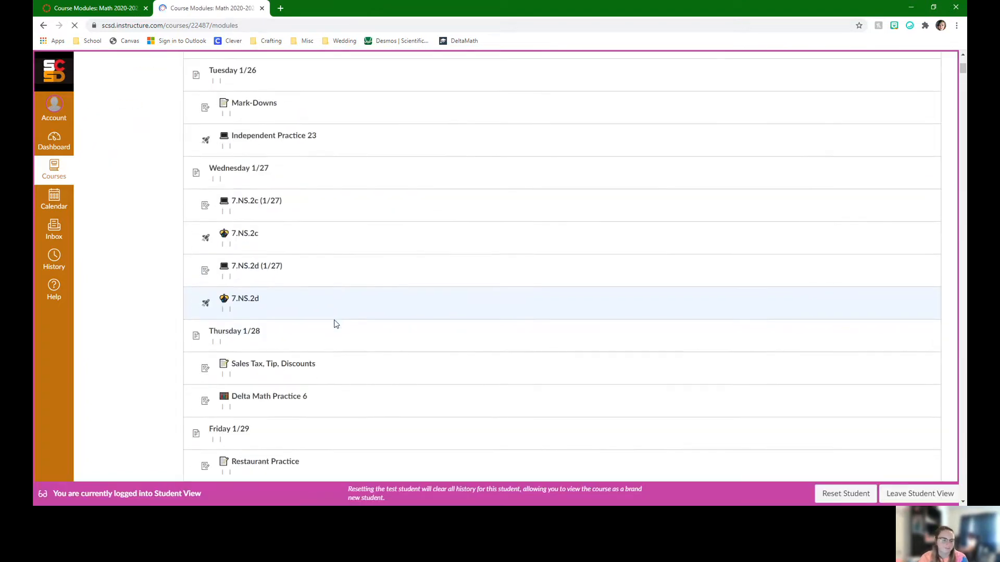
scroll("down", 3)
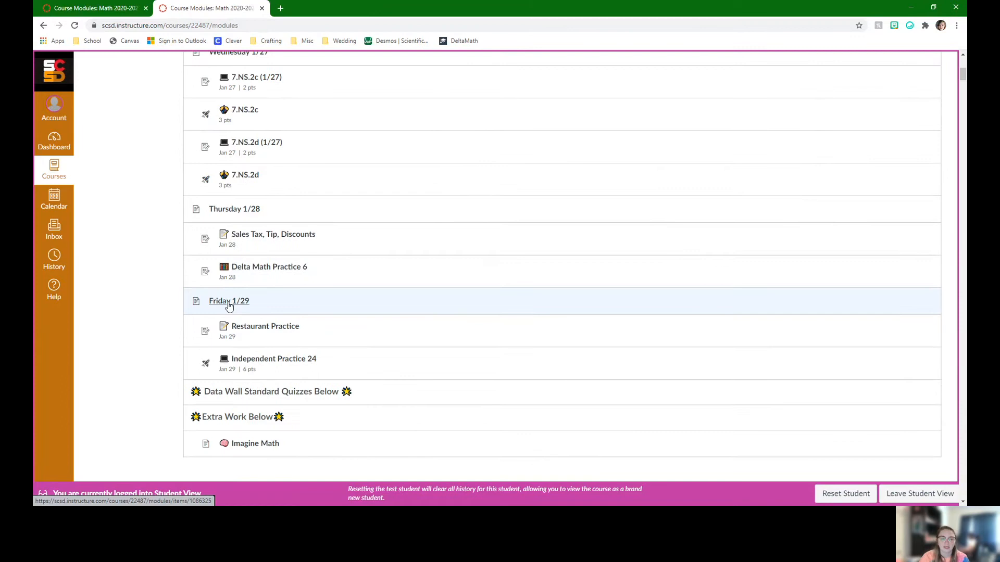
left_click(229, 301)
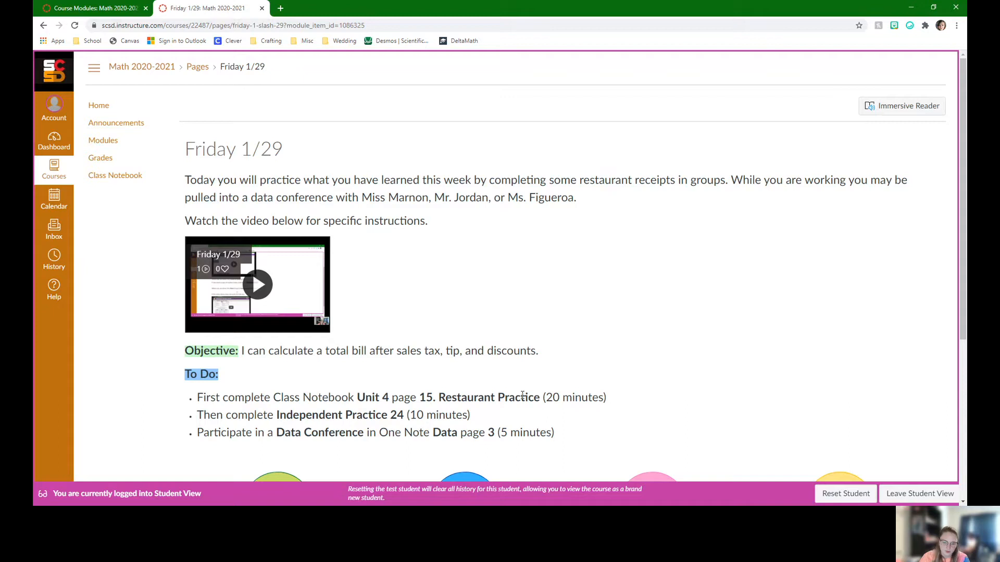
Step: Scroll the Friday 1/29 page past its to-do list to the navigation buttons
scroll("down", 3)
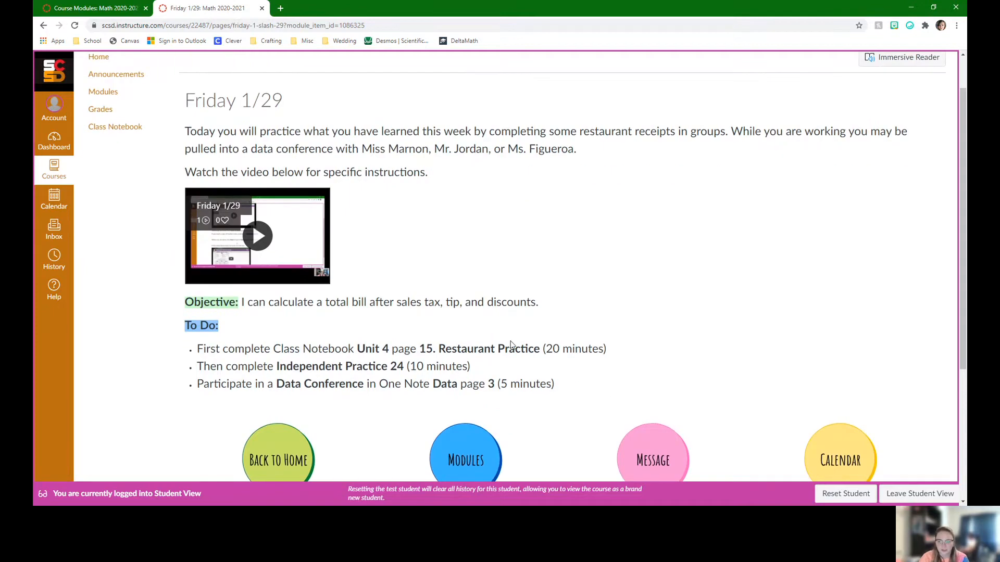
mouse_move(531, 371)
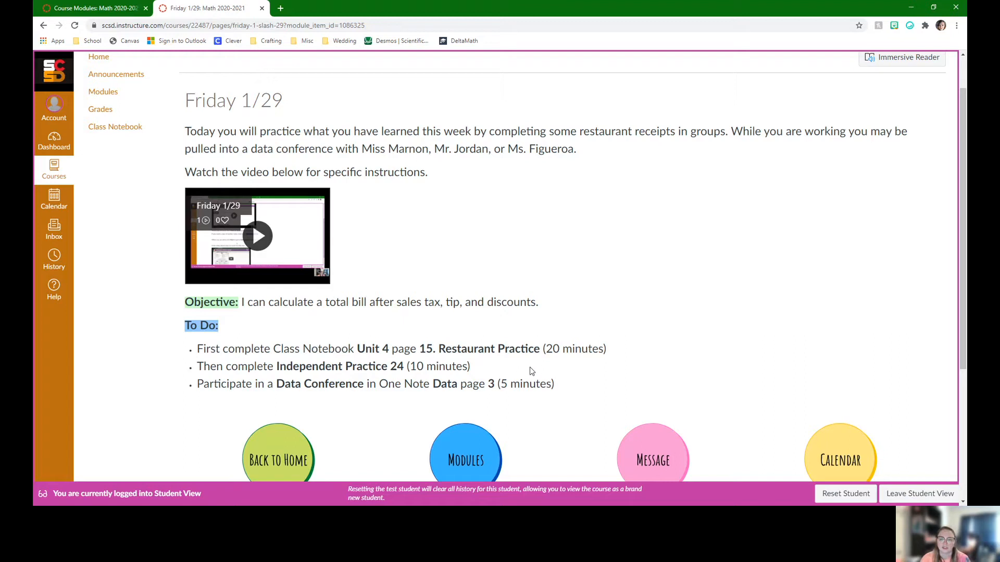
mouse_move(756, 294)
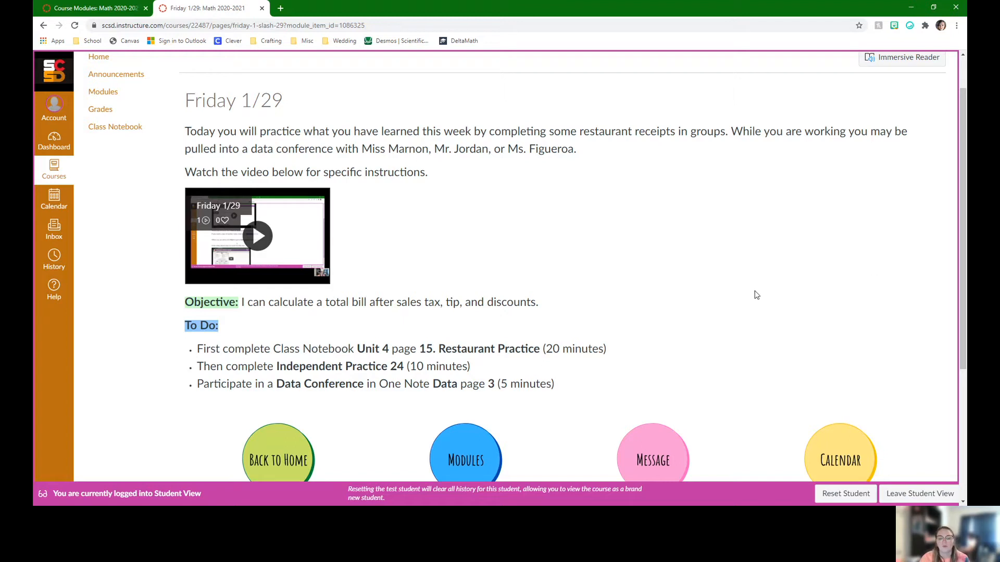
scroll("down", 3)
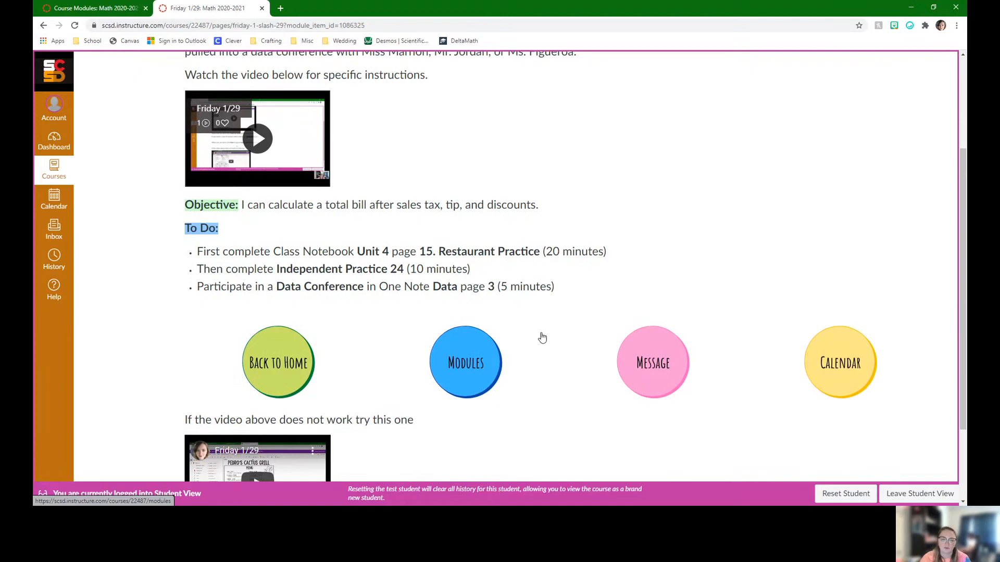
scroll("down", 3)
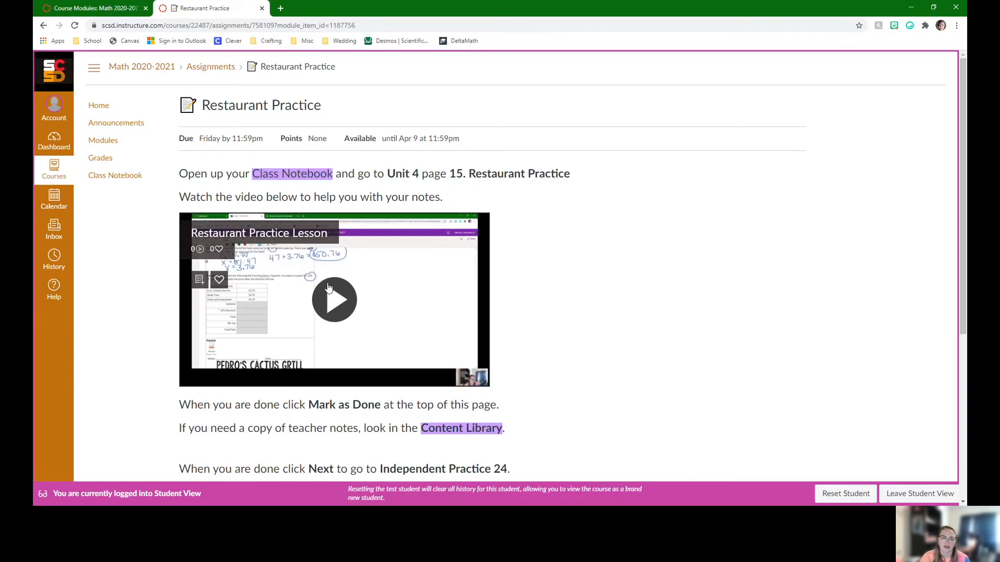
Step: Read Restaurant Practice and advance to the Independent Practice 24 quiz
scroll("down", 3)
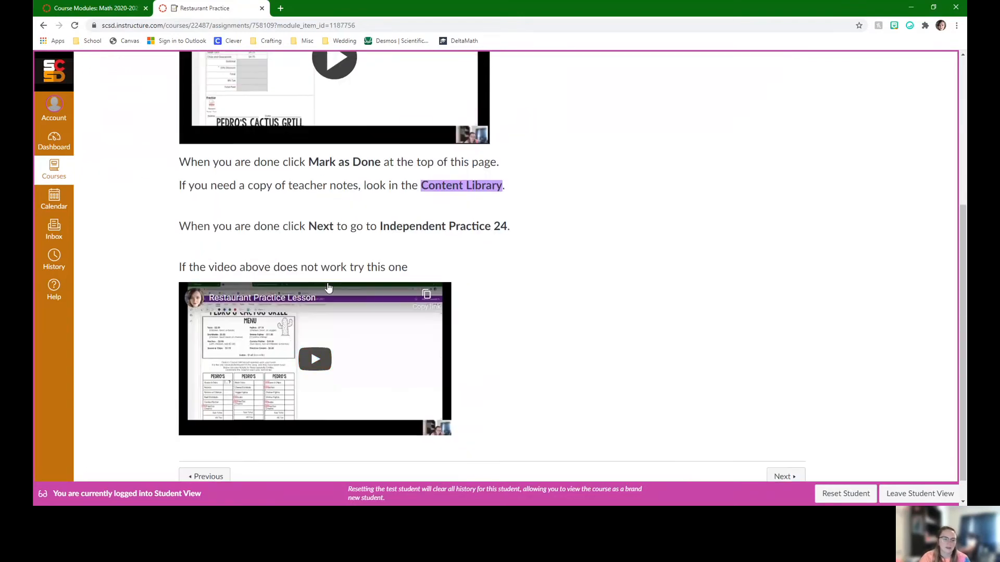
mouse_move(411, 385)
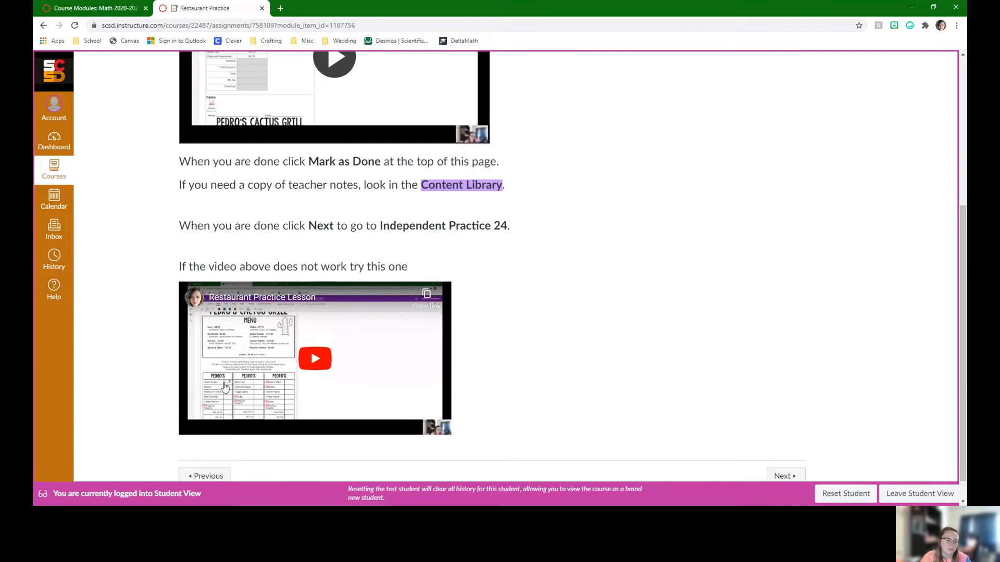
mouse_move(400, 338)
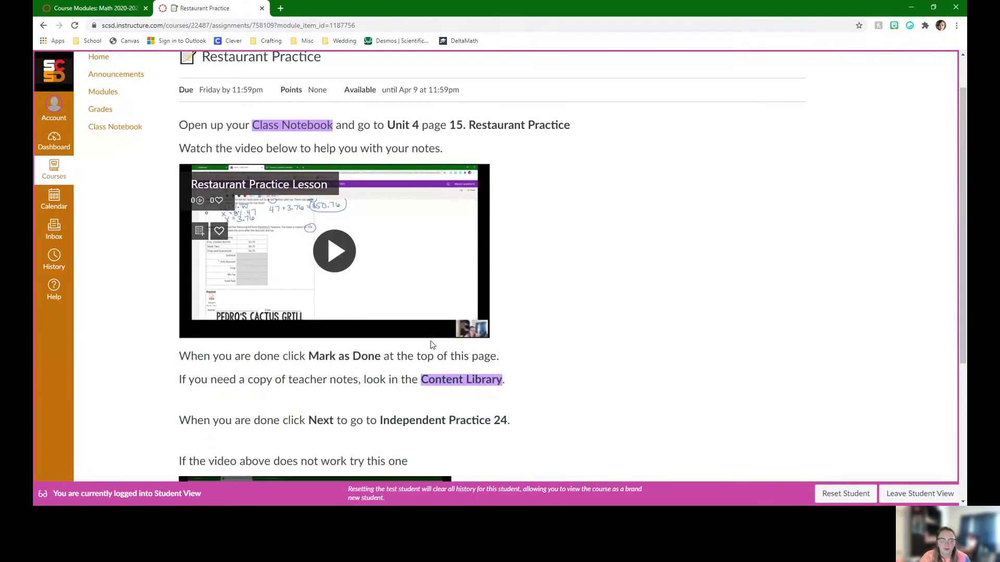
scroll("down", 3)
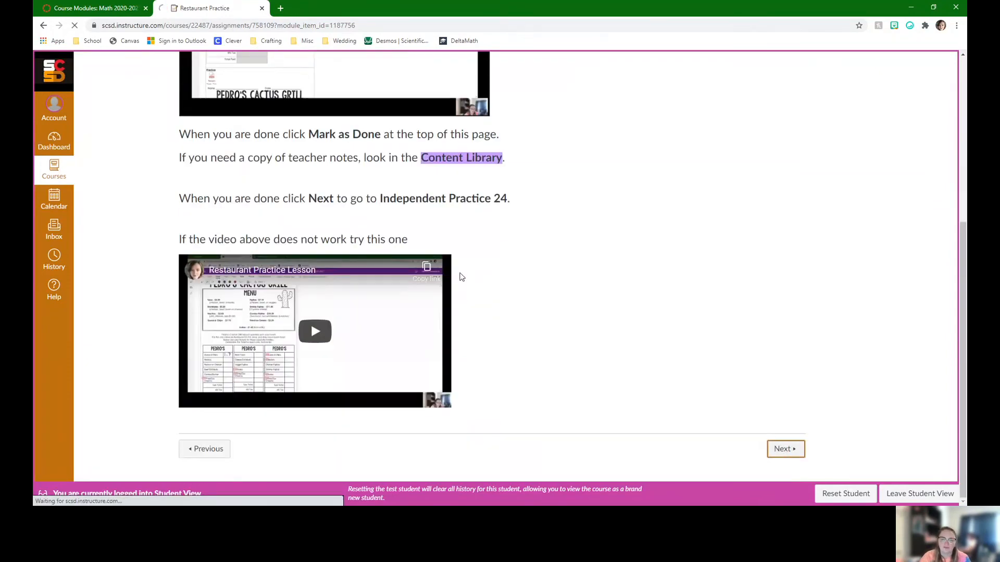
left_click(785, 449)
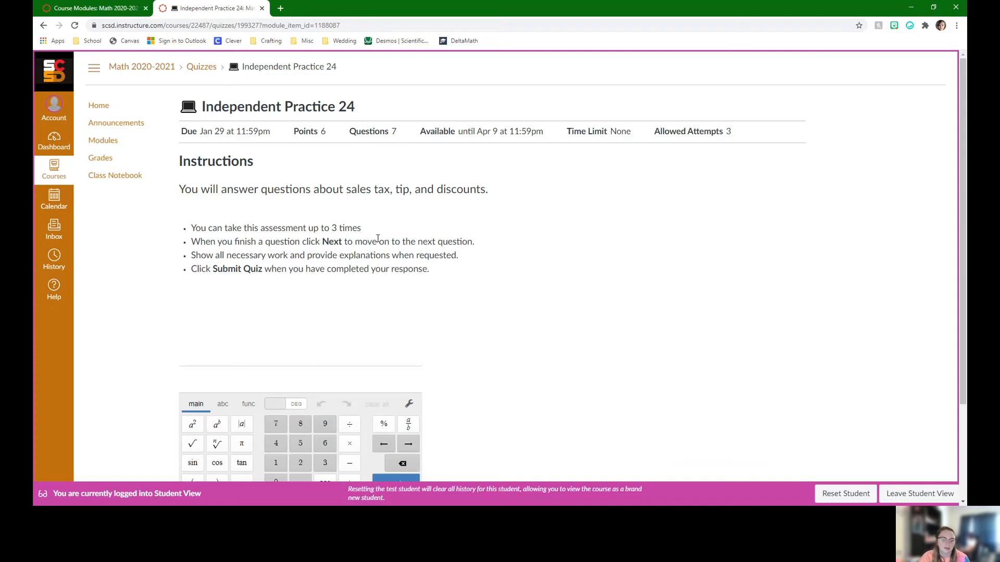
Step: Review the Independent Practice 24 quiz instructions, then return to Week 19 modules
scroll("down", 3)
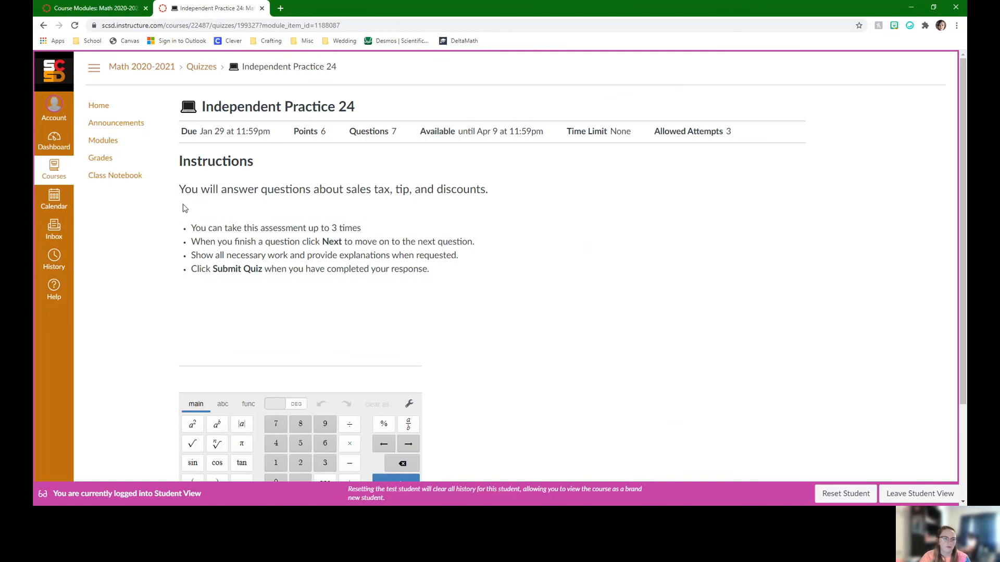
mouse_move(103, 139)
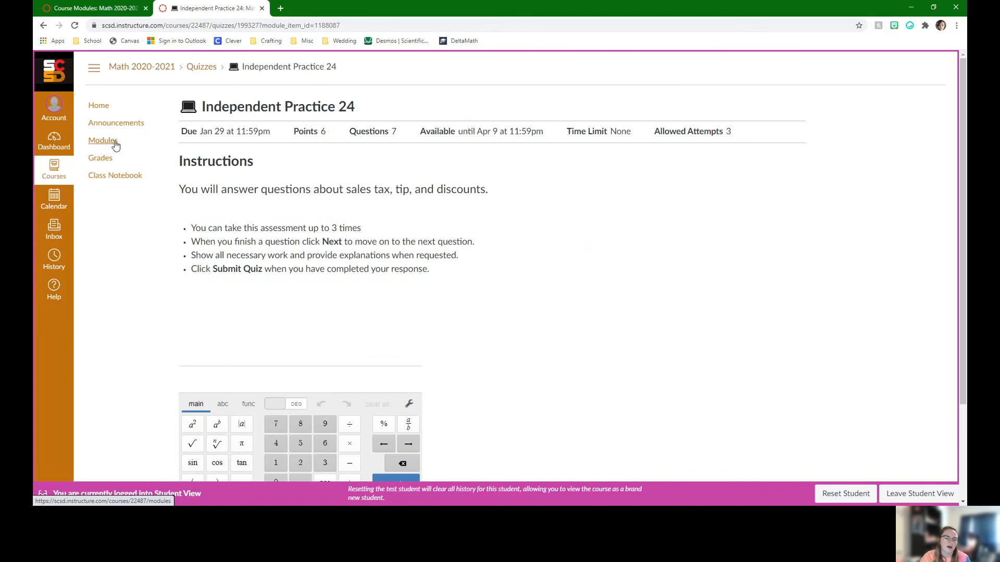
left_click(103, 140)
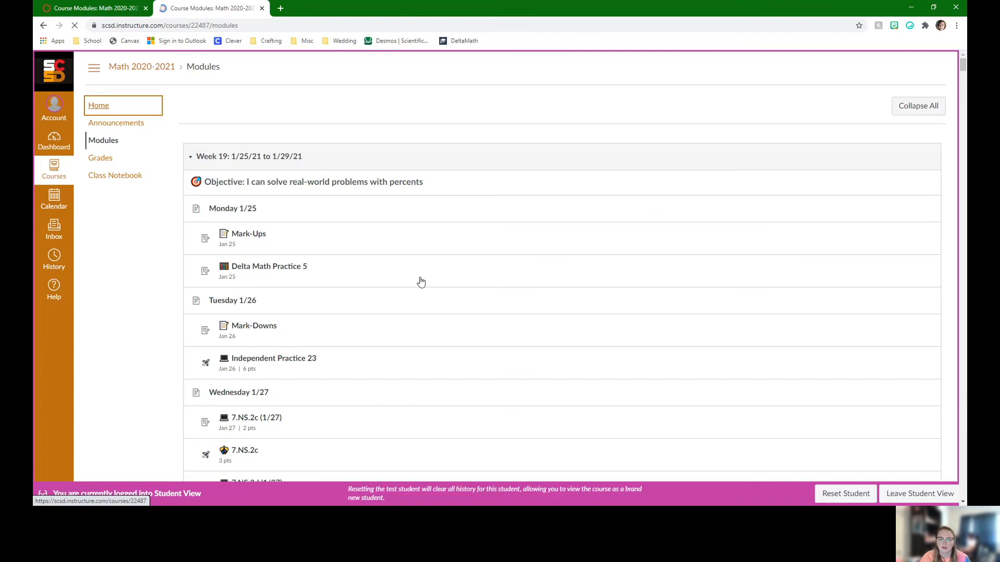
Step: Go to the Math 2020-2021 course home page from the modules list
left_click(99, 105)
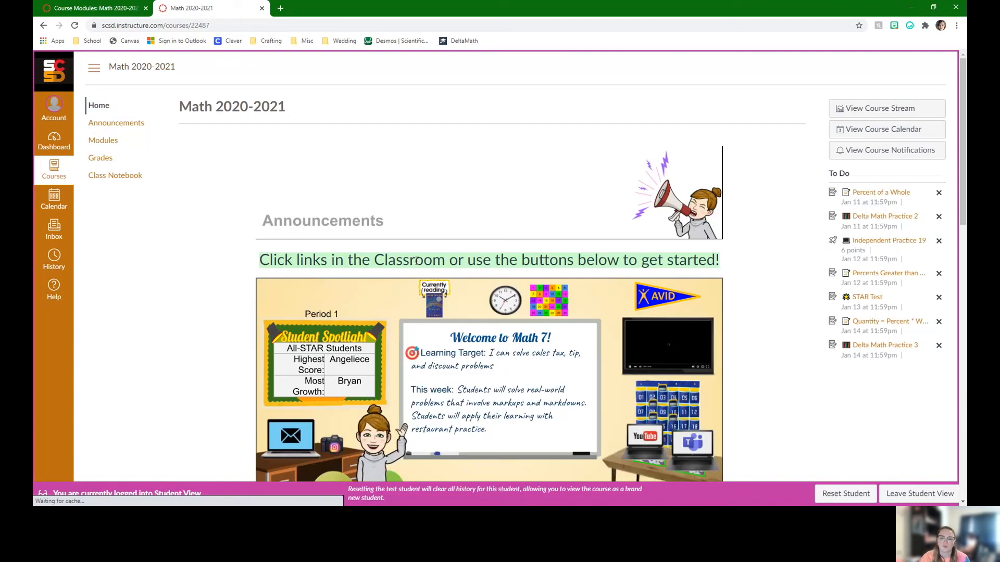